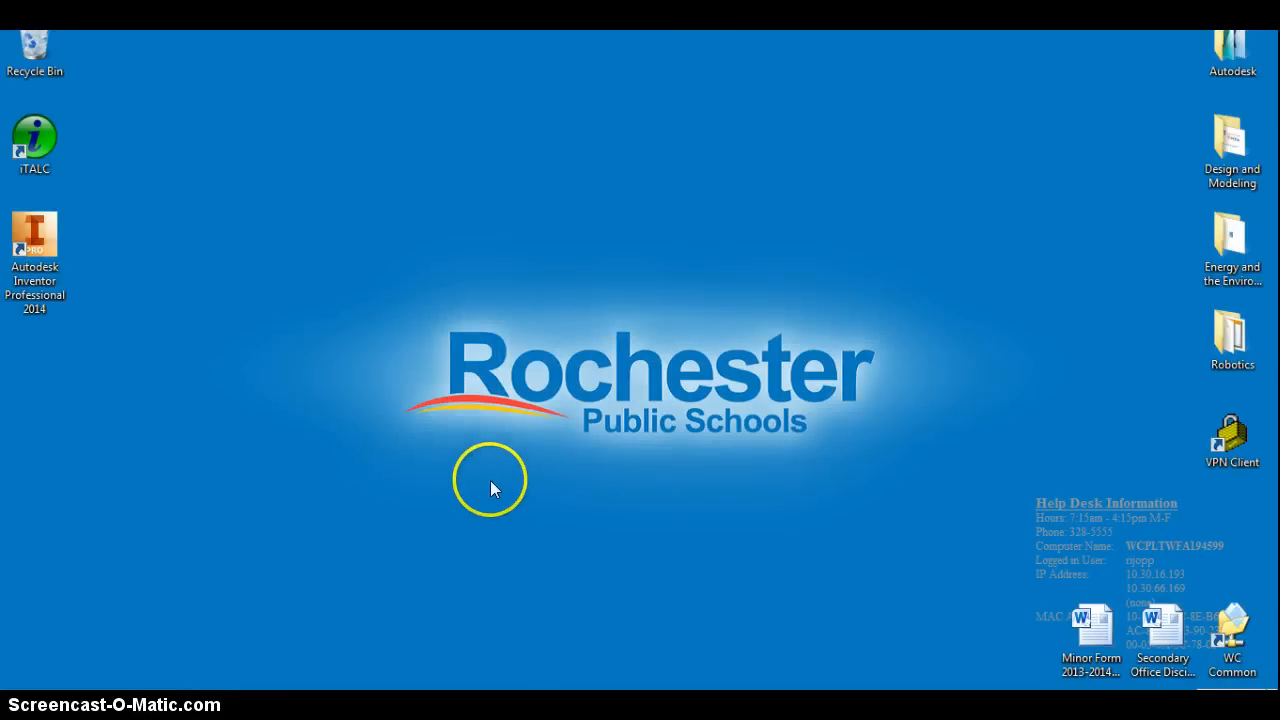
mouse_move(539, 380)
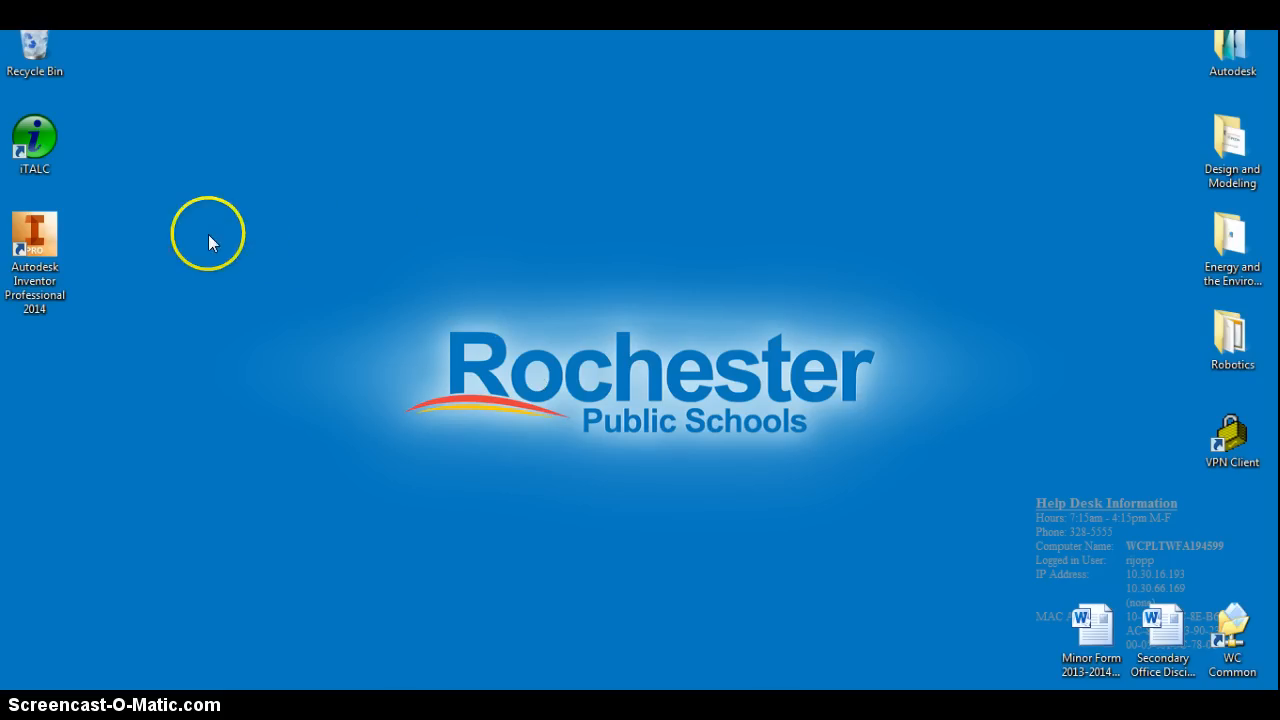
mouse_move(84, 227)
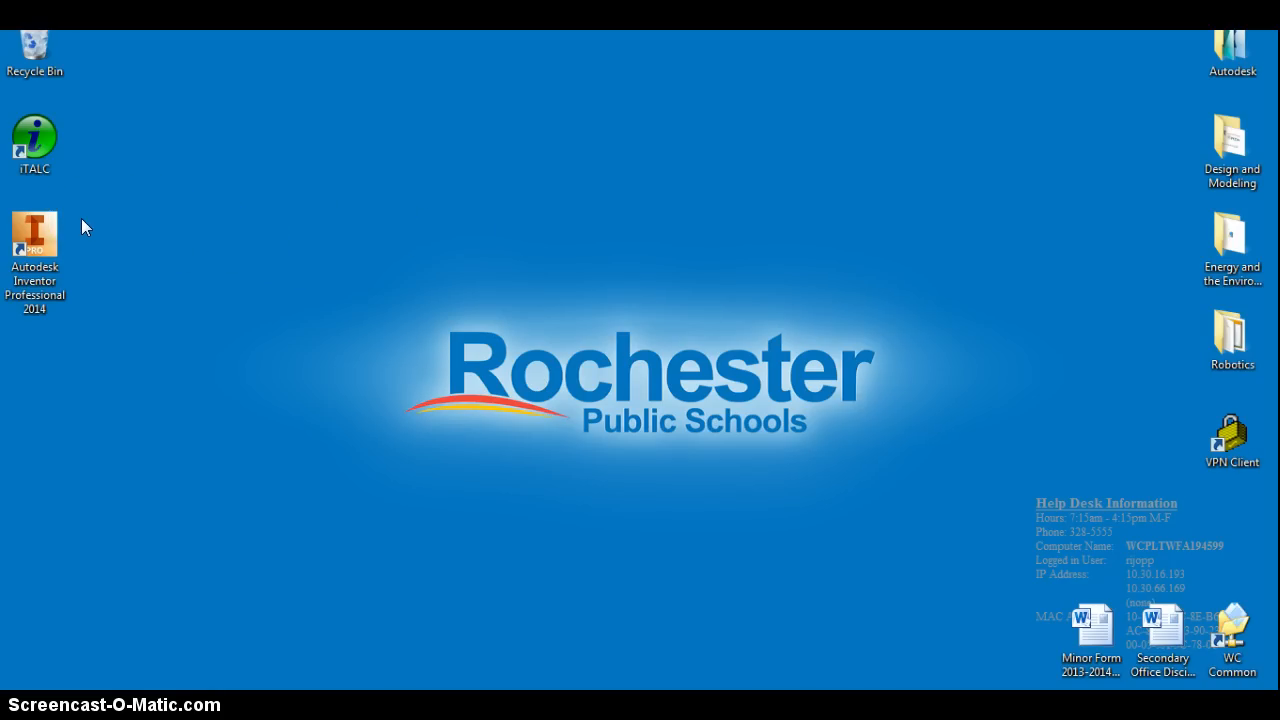
Launch Autodesk Inventor Professional 2014 from its desktop icon.
click(36, 236)
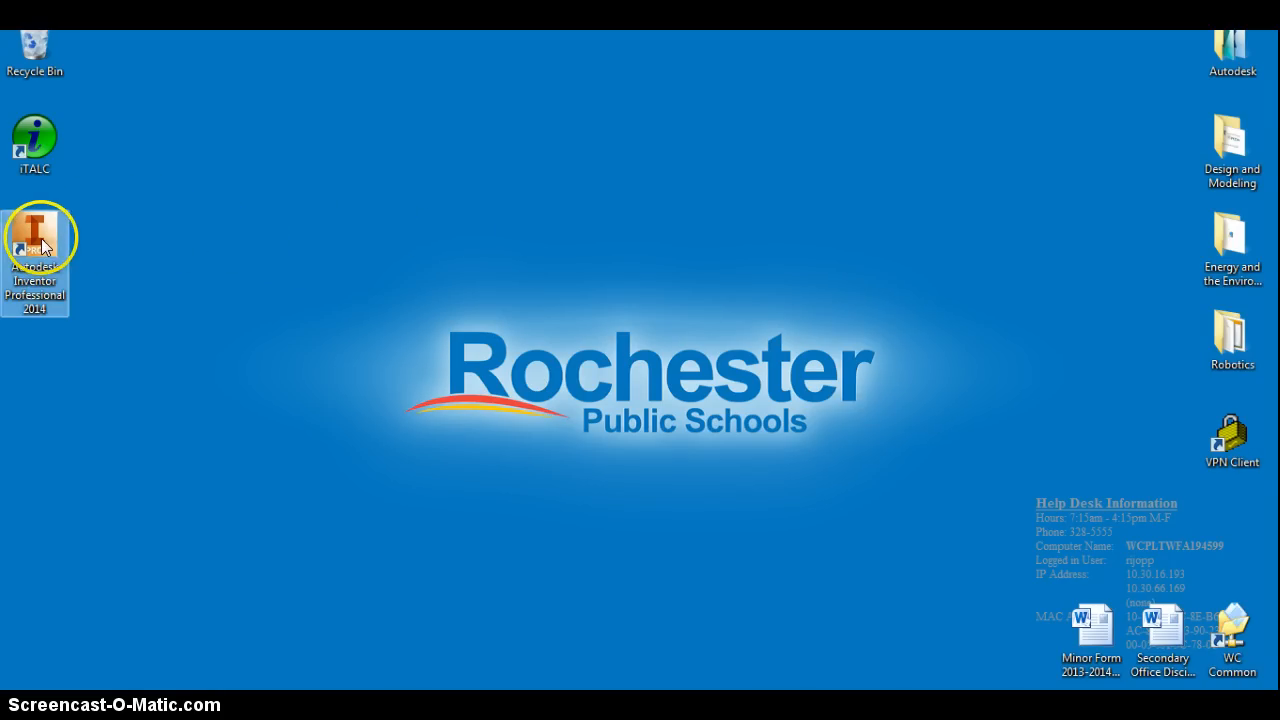
mouse_move(36, 235)
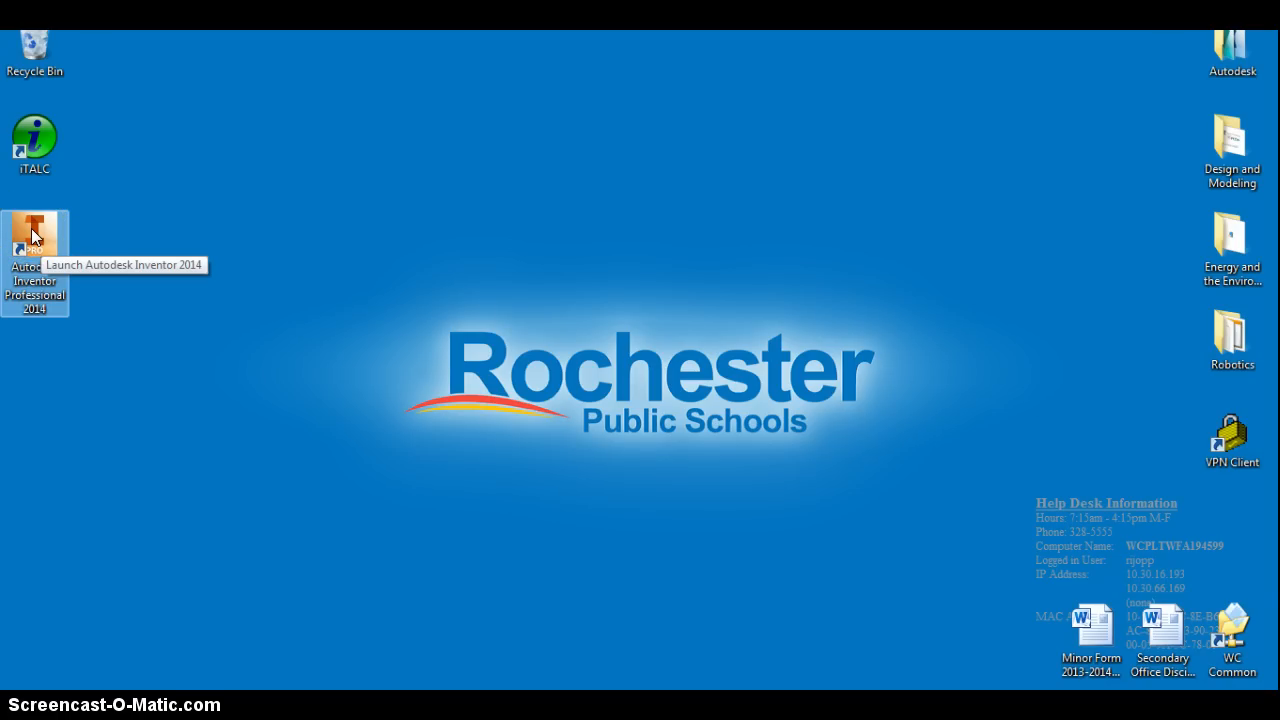
mouse_move(37, 232)
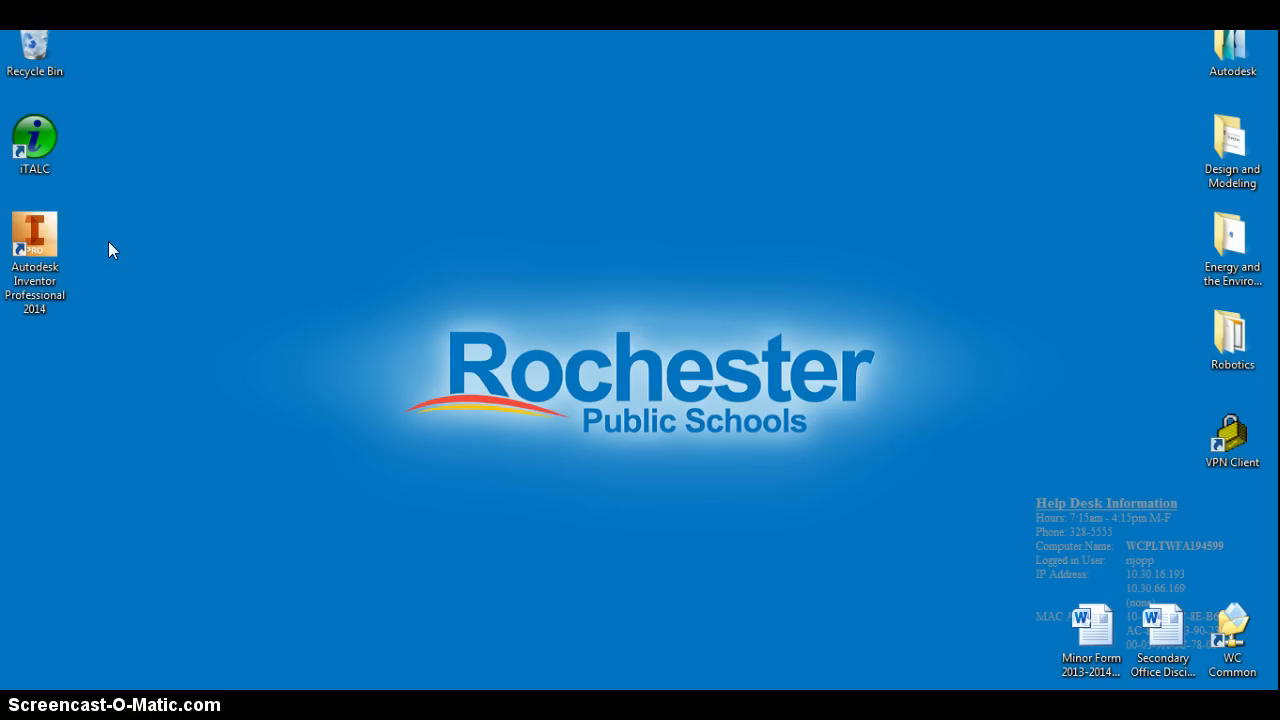
click(40, 240)
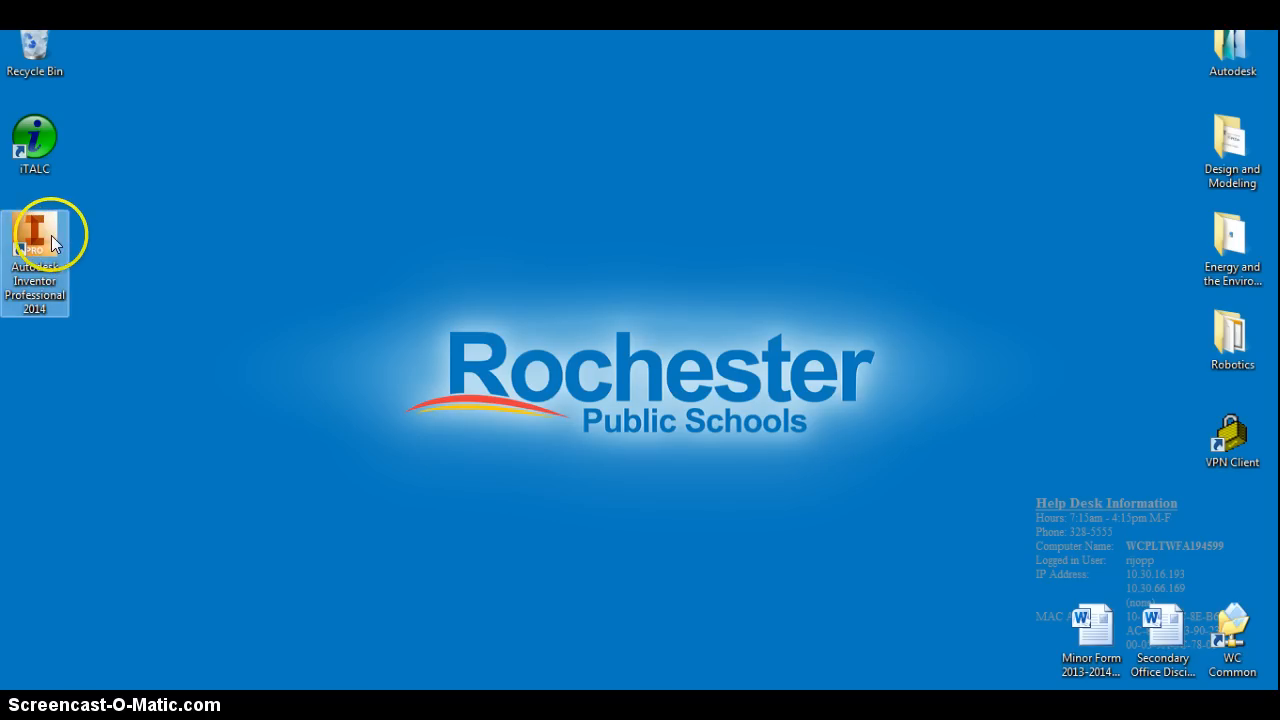
mouse_move(42, 242)
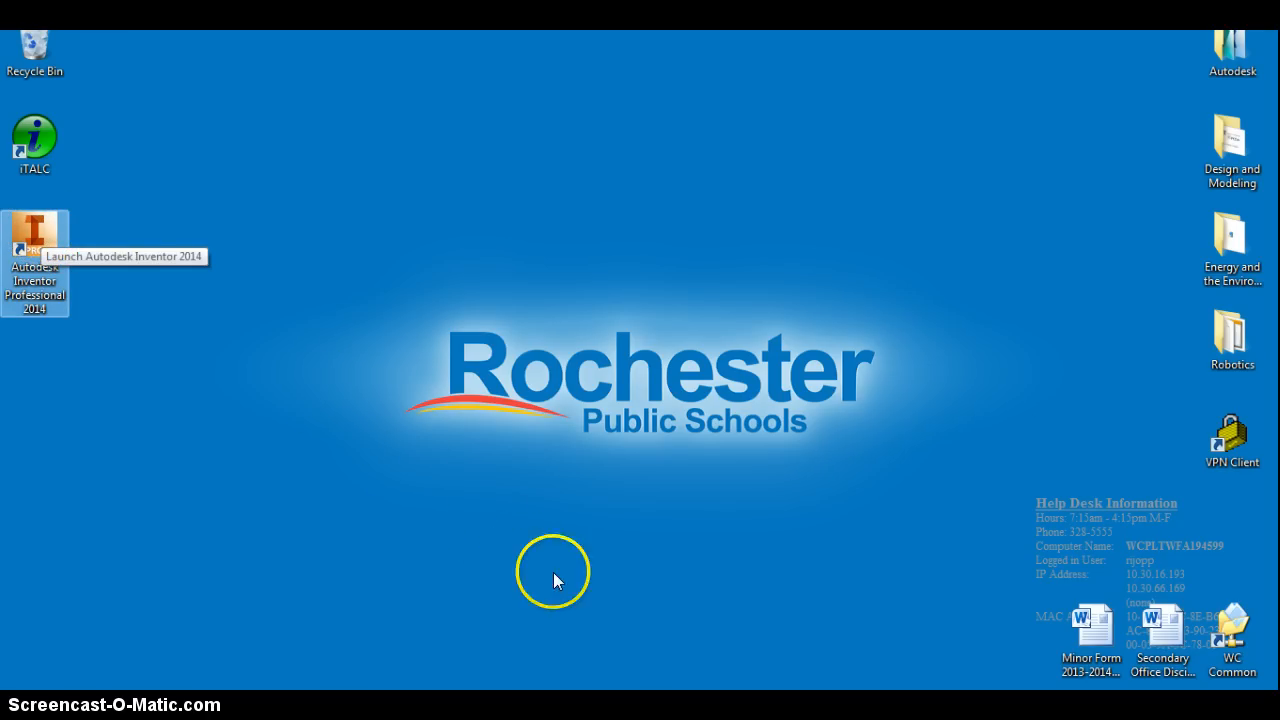
double_click(34, 231)
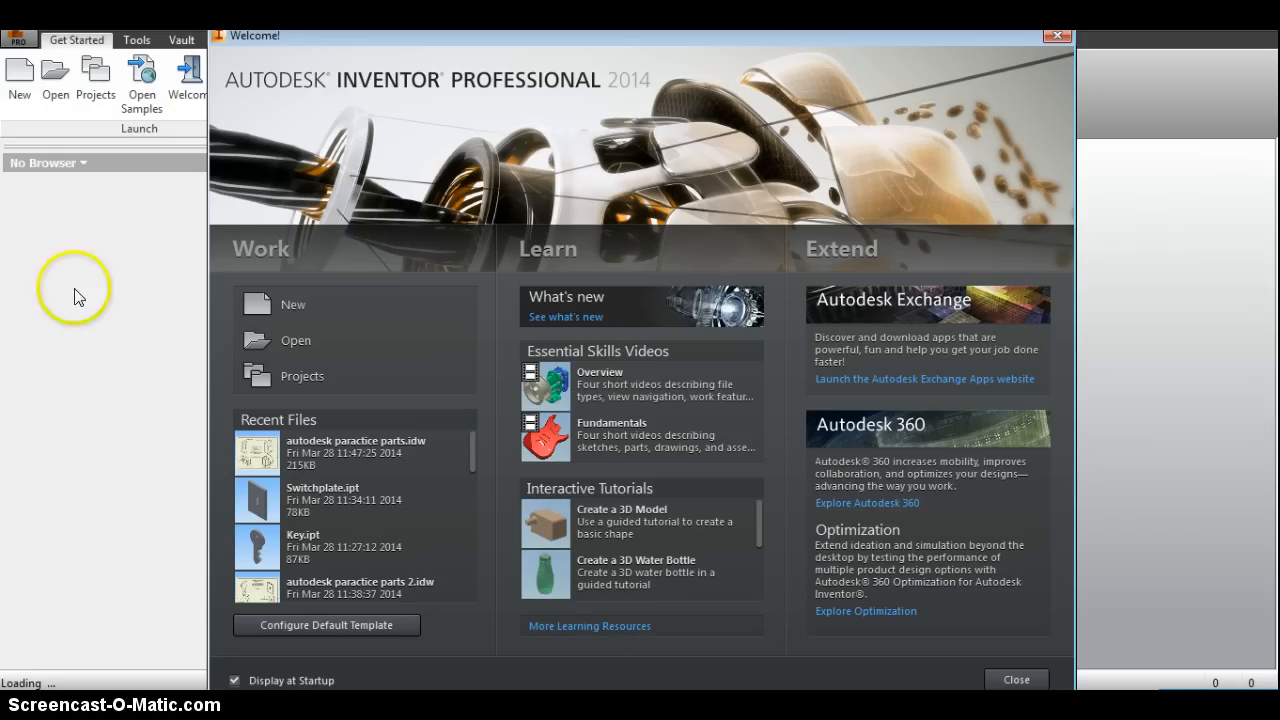
mouse_move(25, 202)
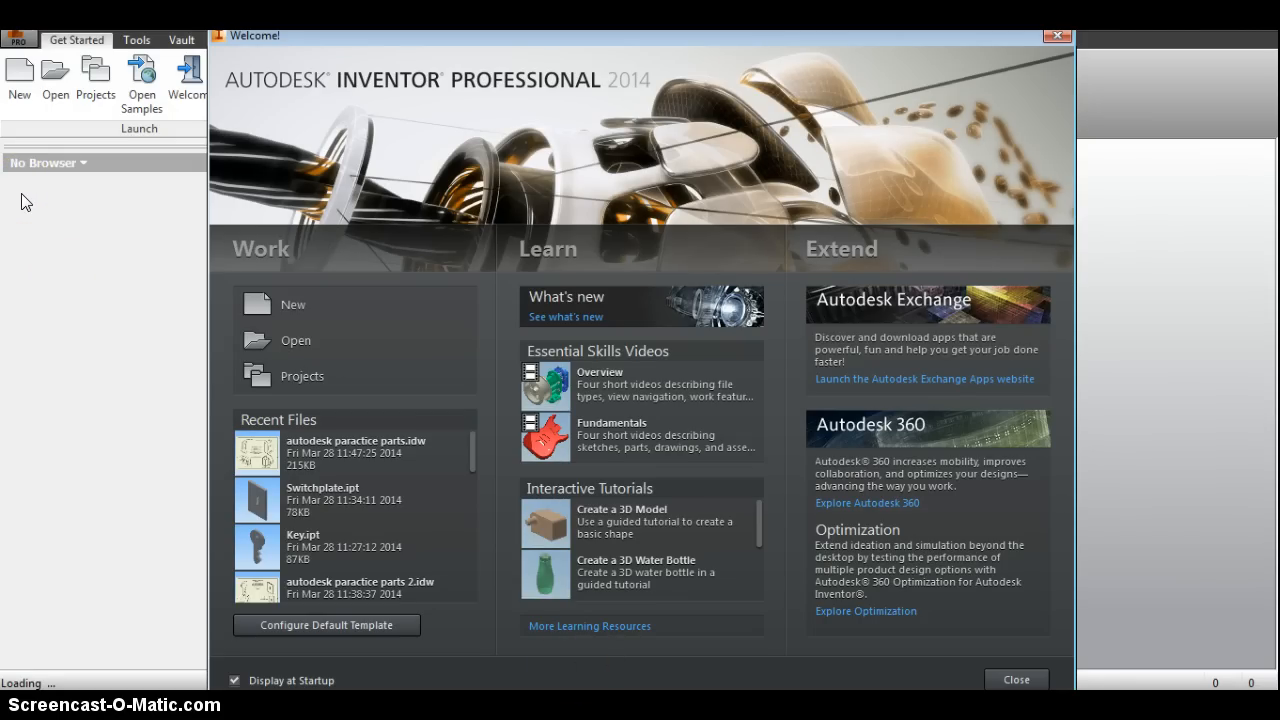
mouse_move(37, 197)
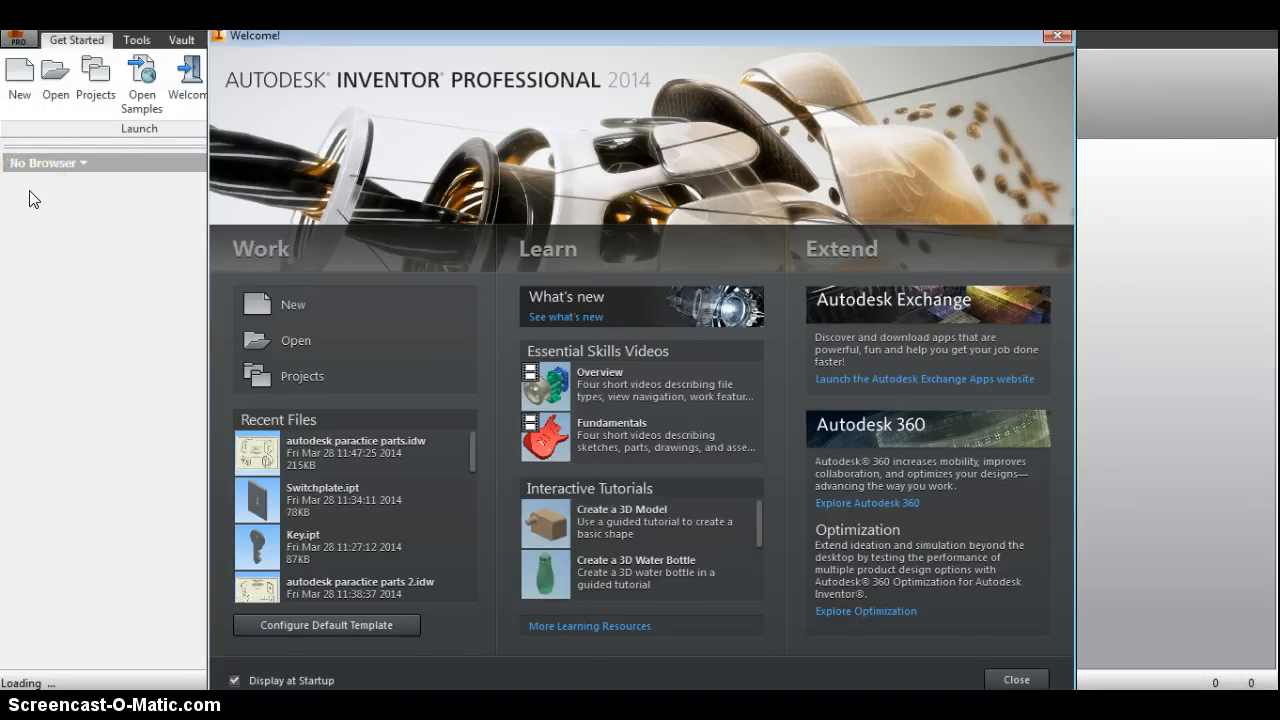
mouse_move(190, 303)
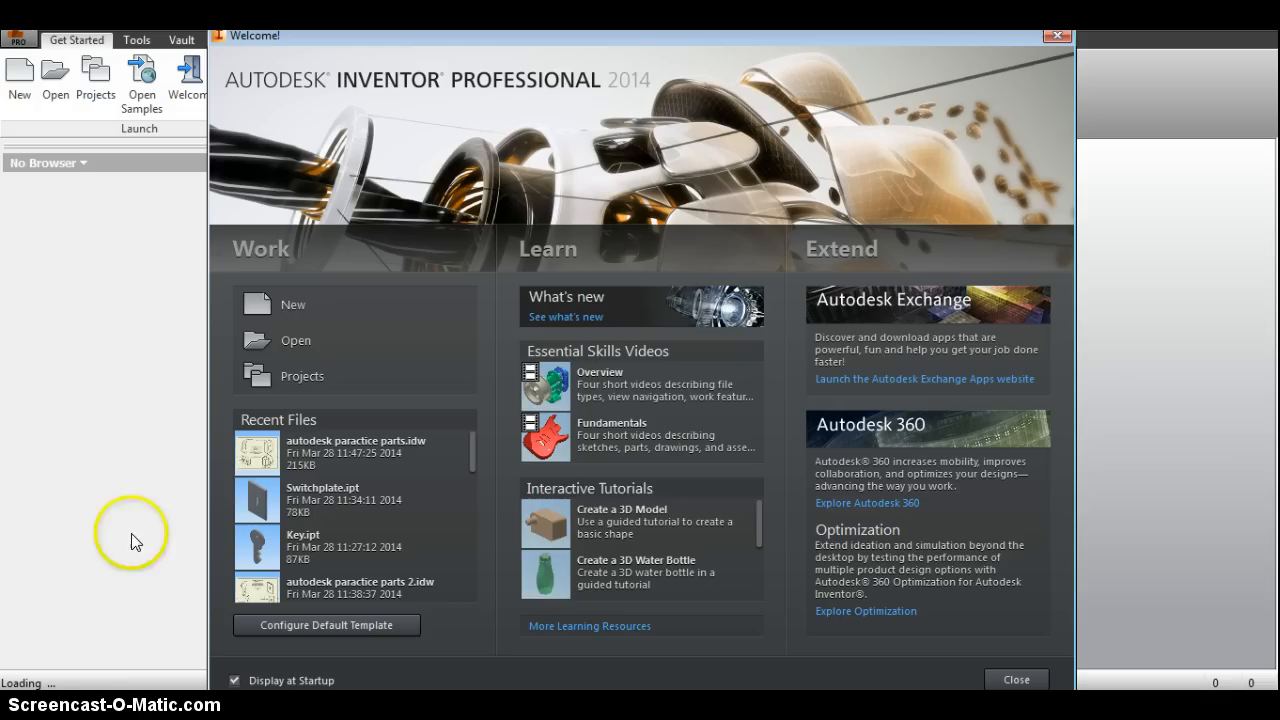
mouse_move(278, 313)
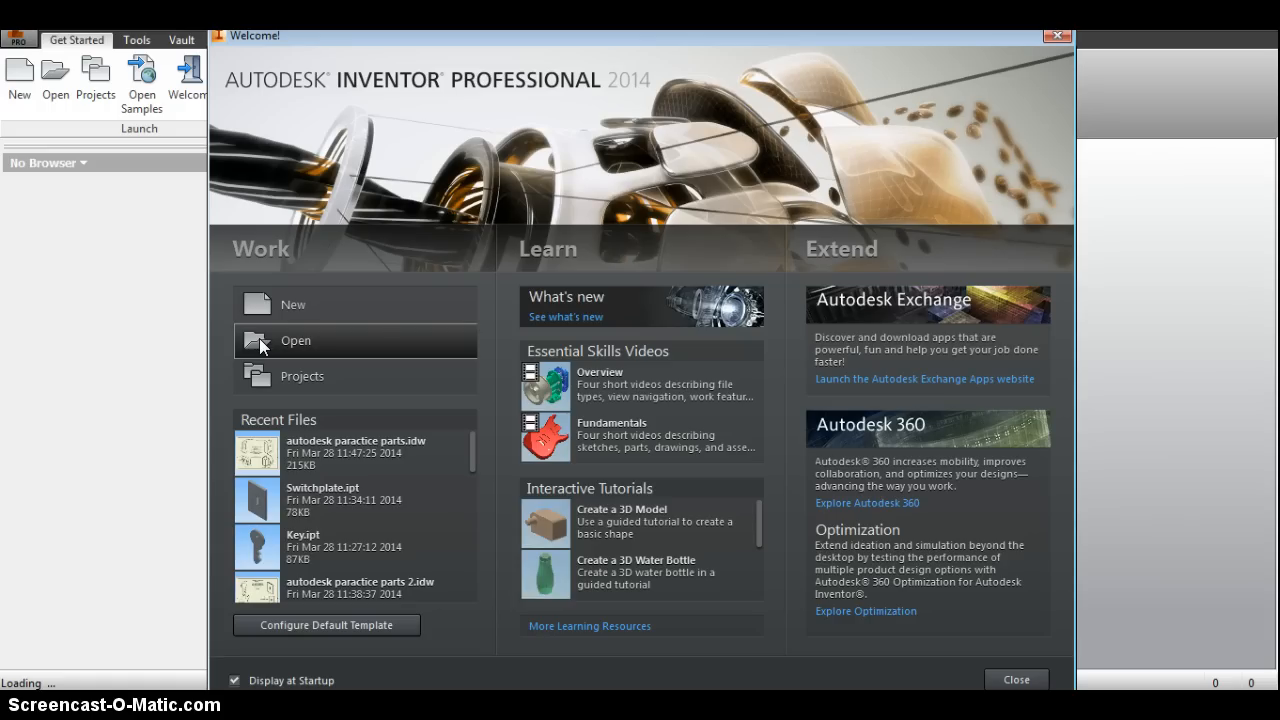
mouse_move(1007, 632)
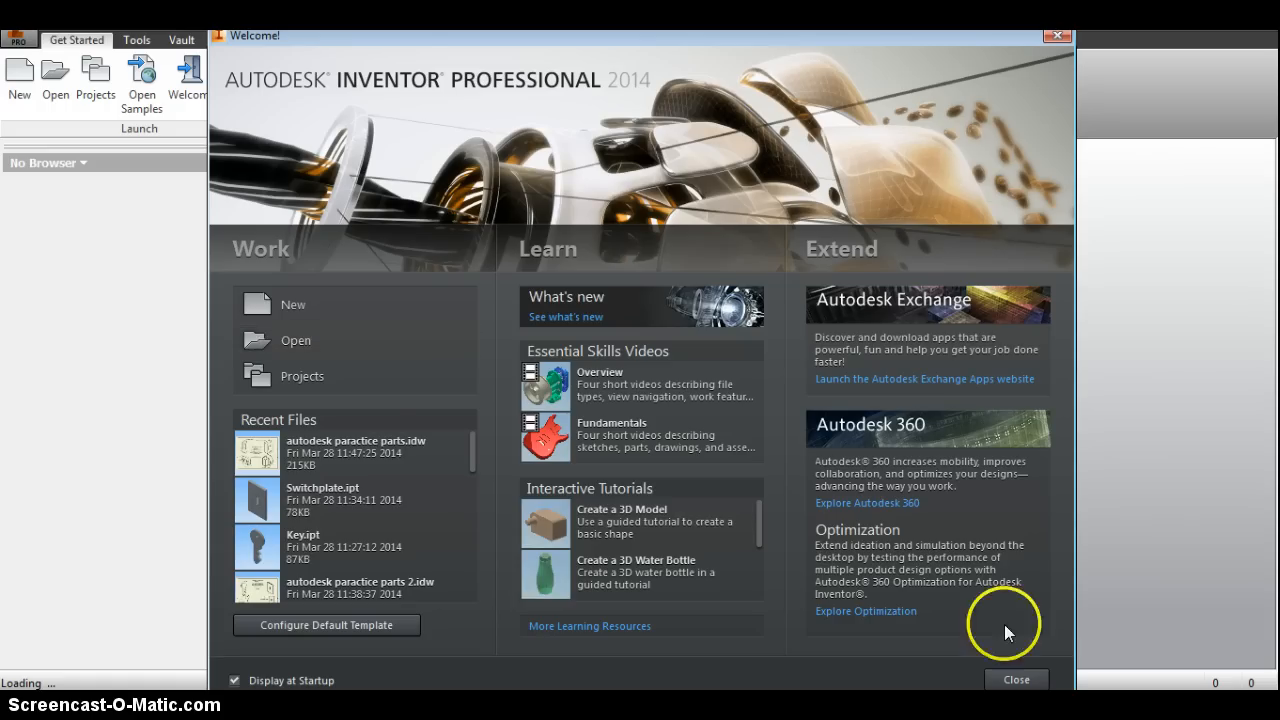
Close the Welcome window to reach the empty main window.
click(1017, 680)
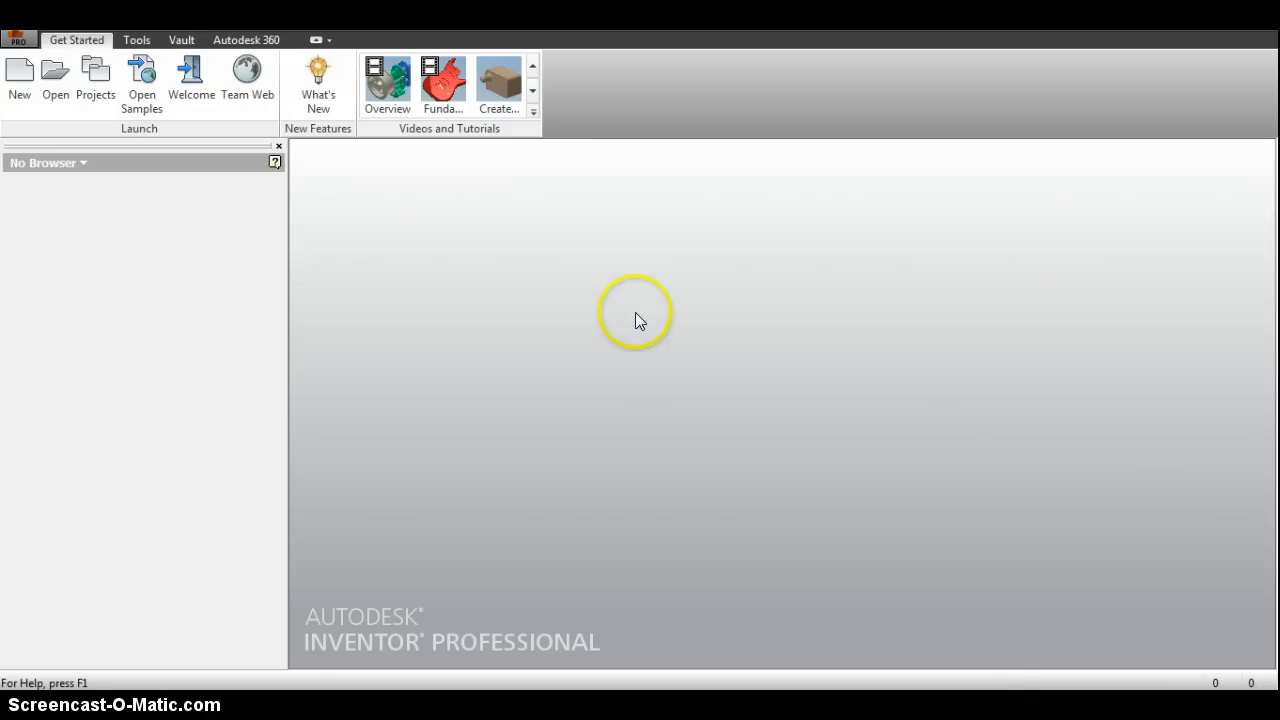
mouse_move(110, 328)
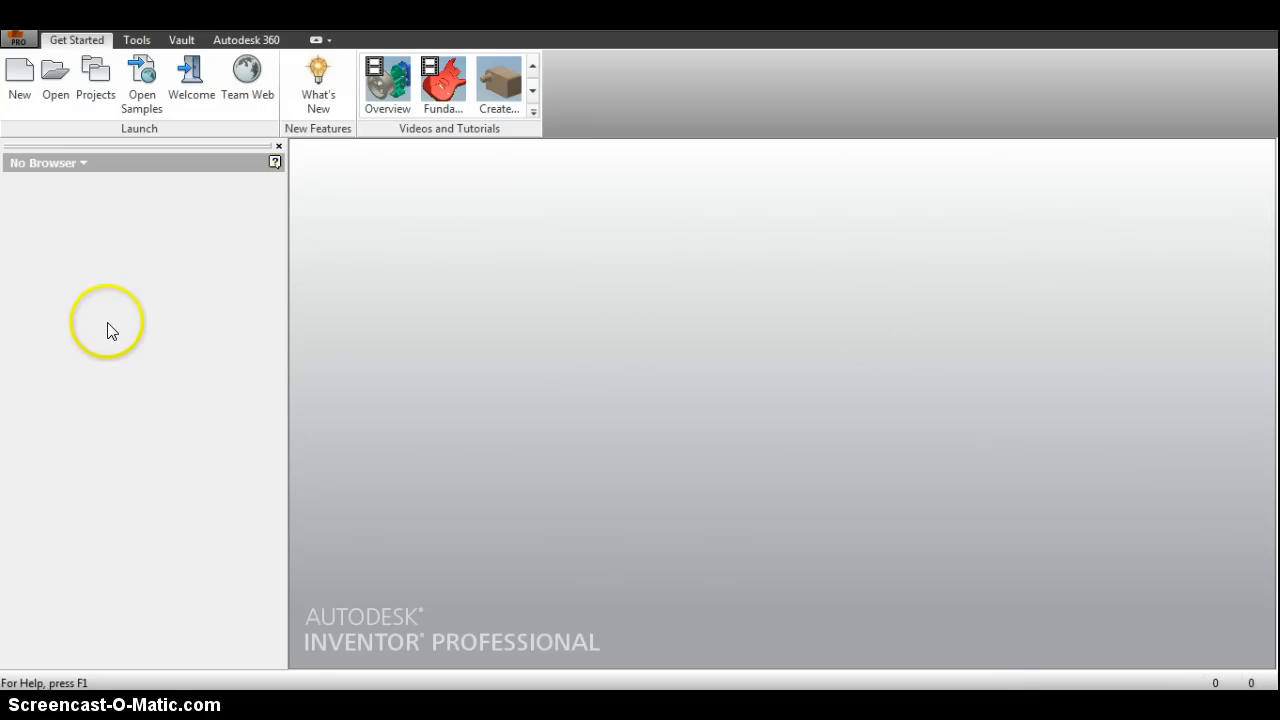
mouse_move(15, 40)
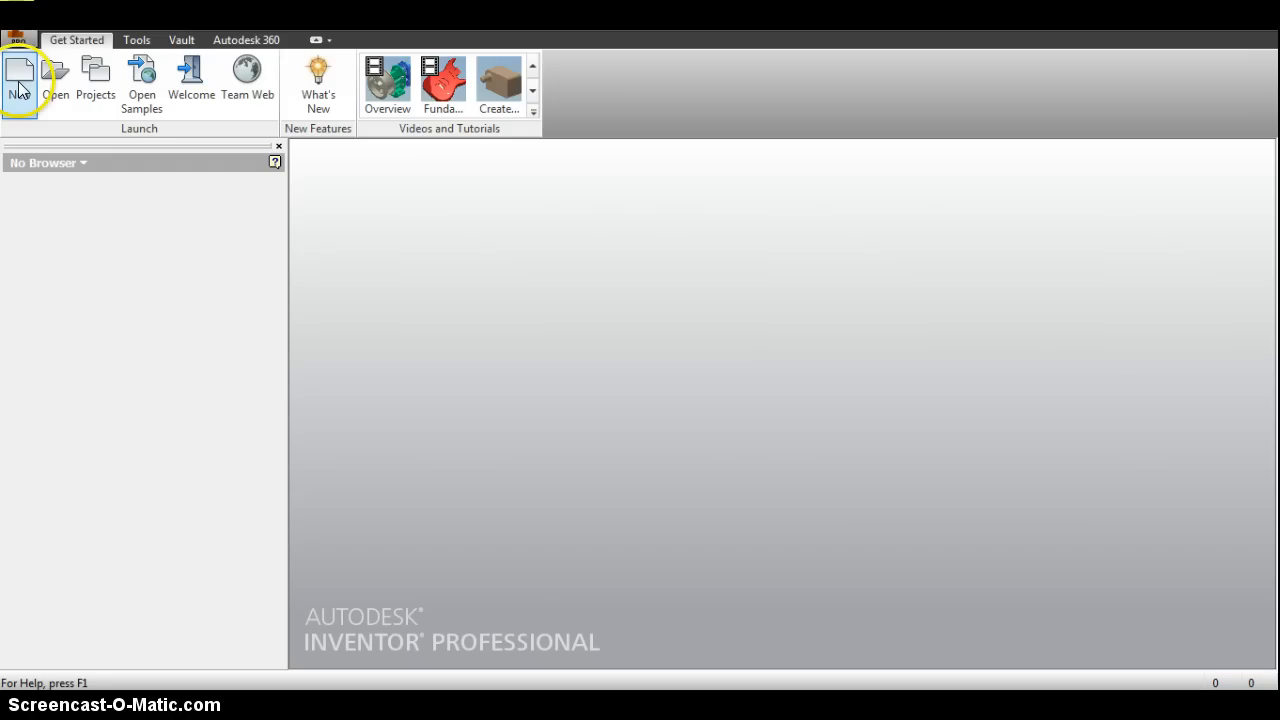
mouse_move(22, 90)
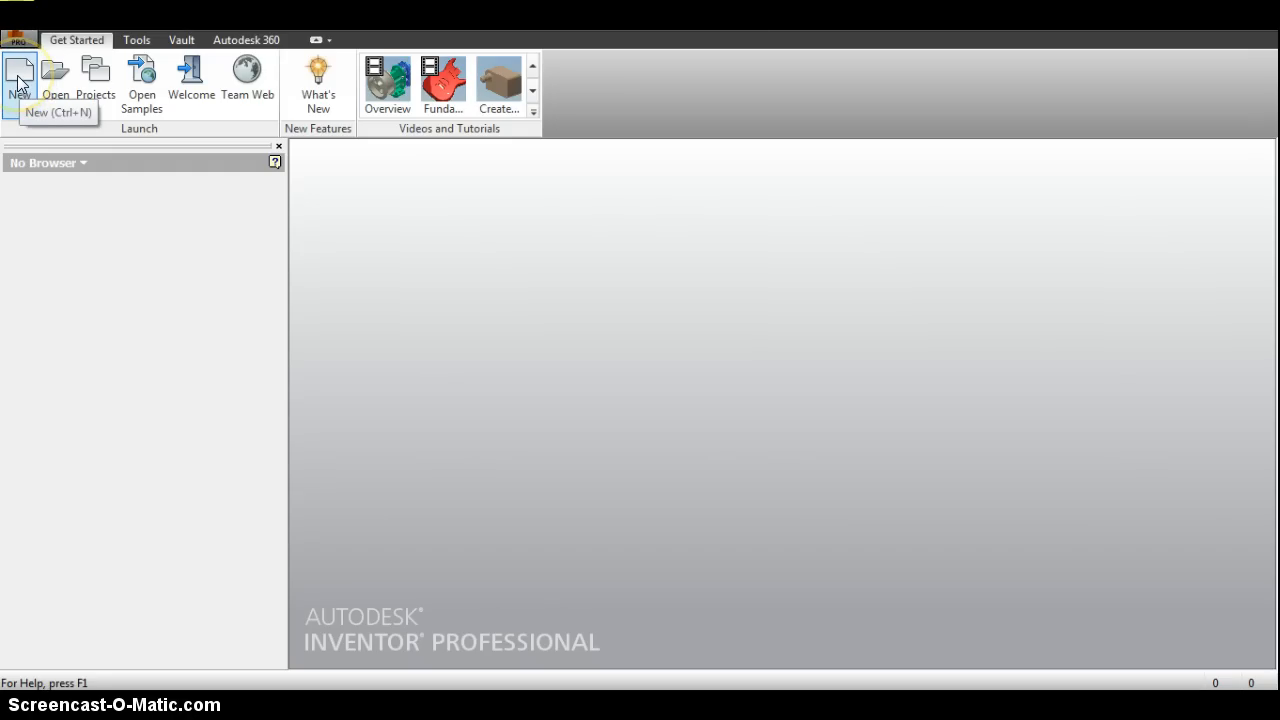
Start a new file and pick the Standard (in).ipt part template.
click(19, 75)
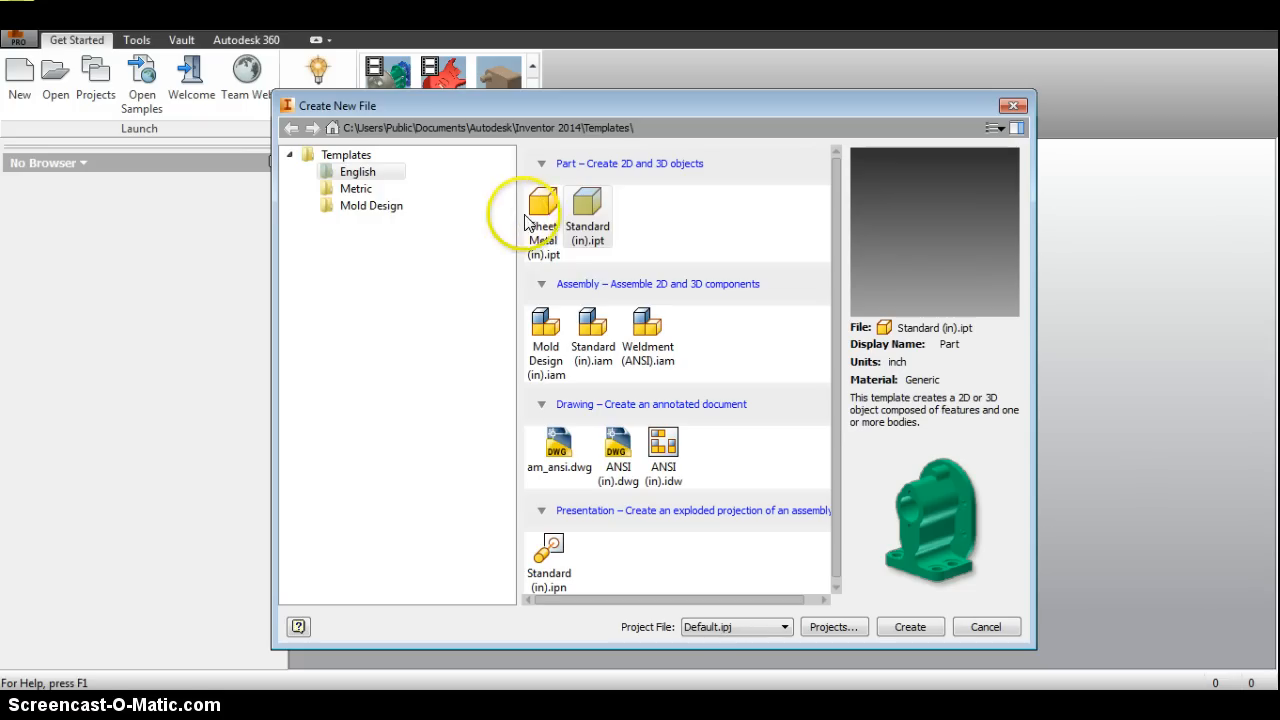
mouse_move(645, 455)
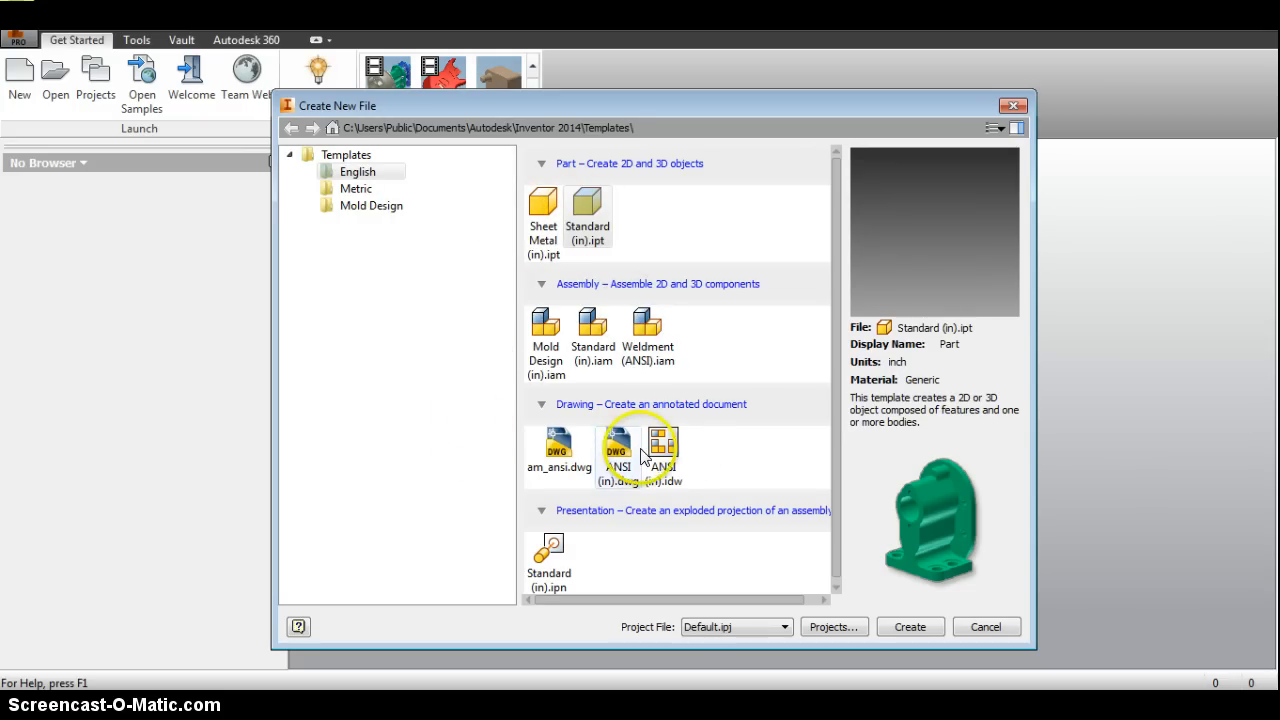
mouse_move(490, 220)
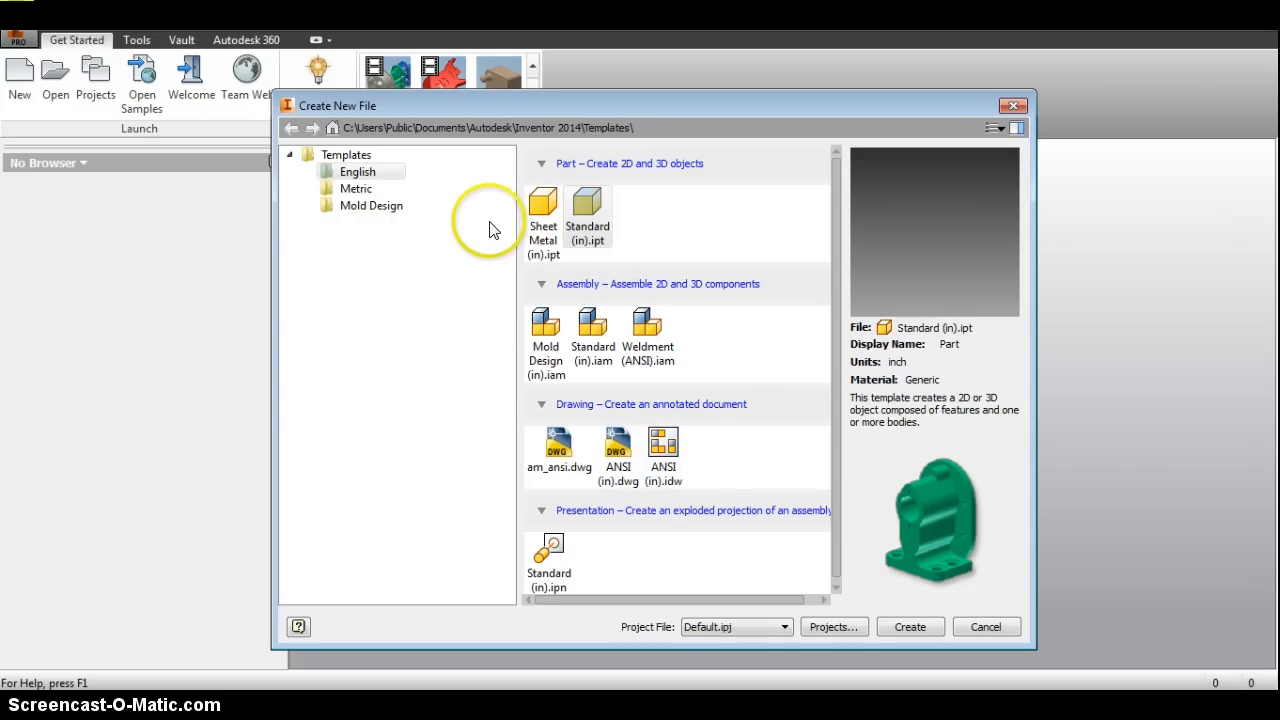
mouse_move(586, 205)
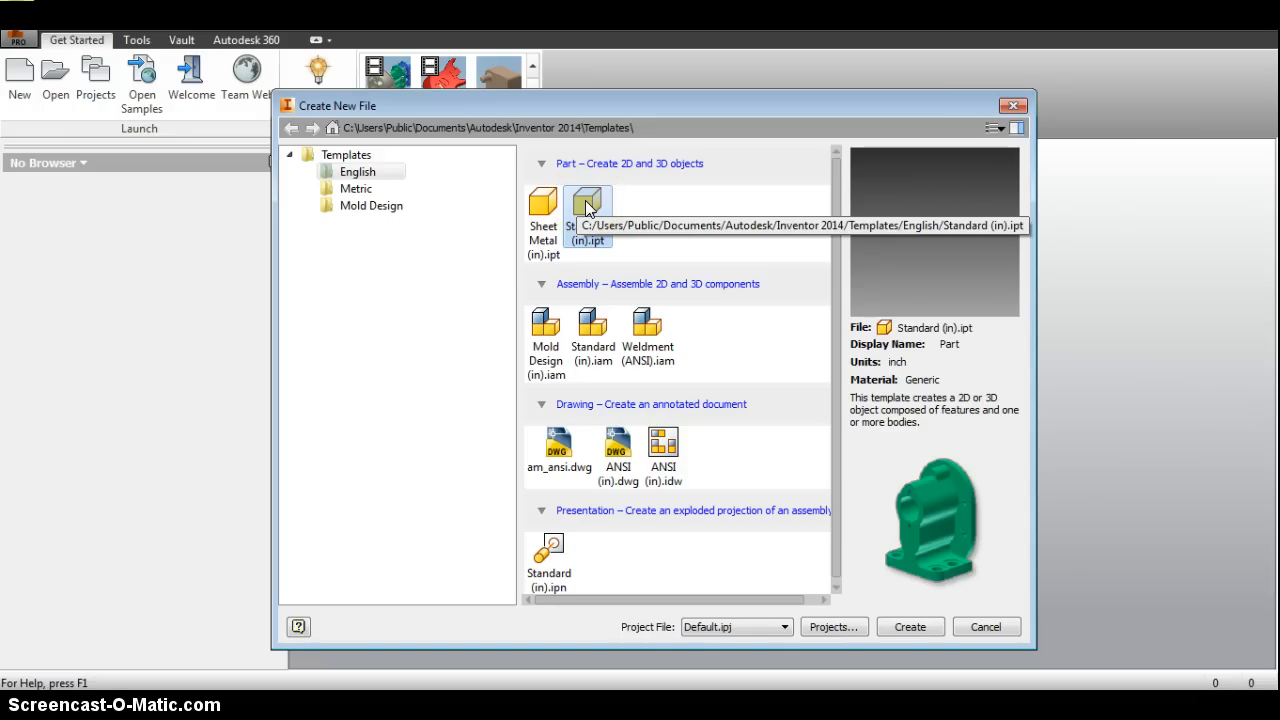
mouse_move(592, 330)
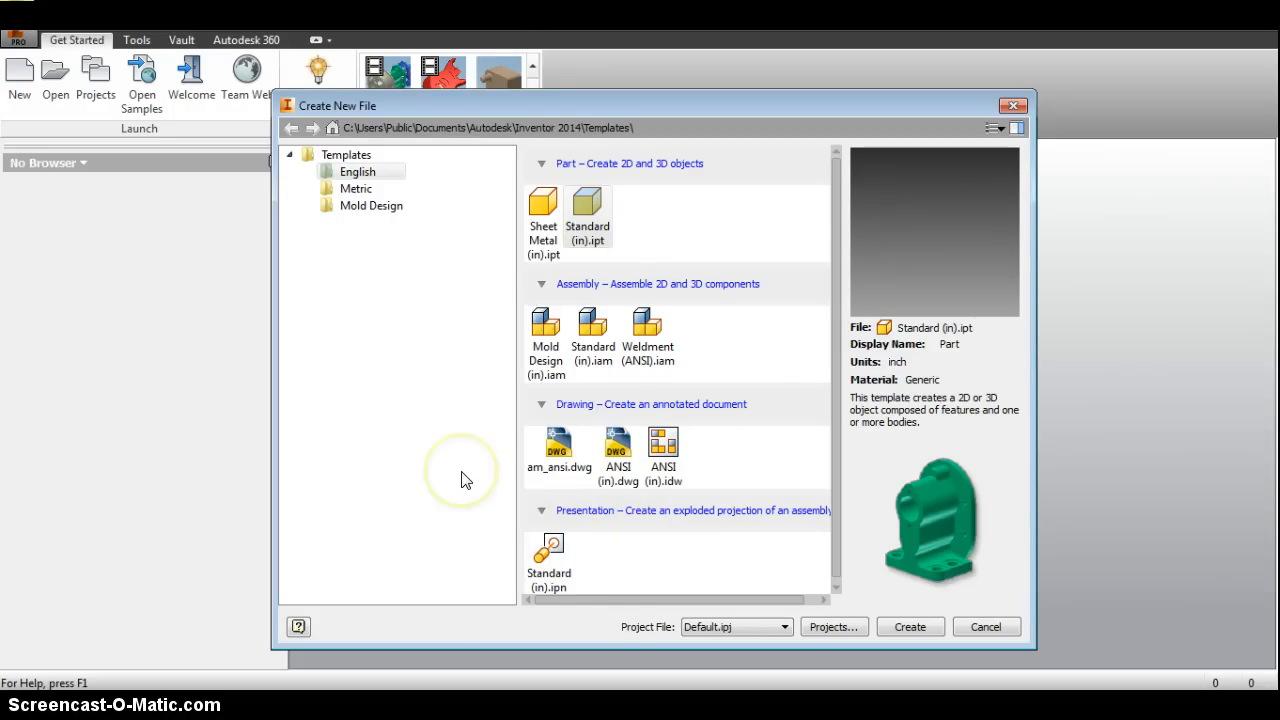
mouse_move(466, 479)
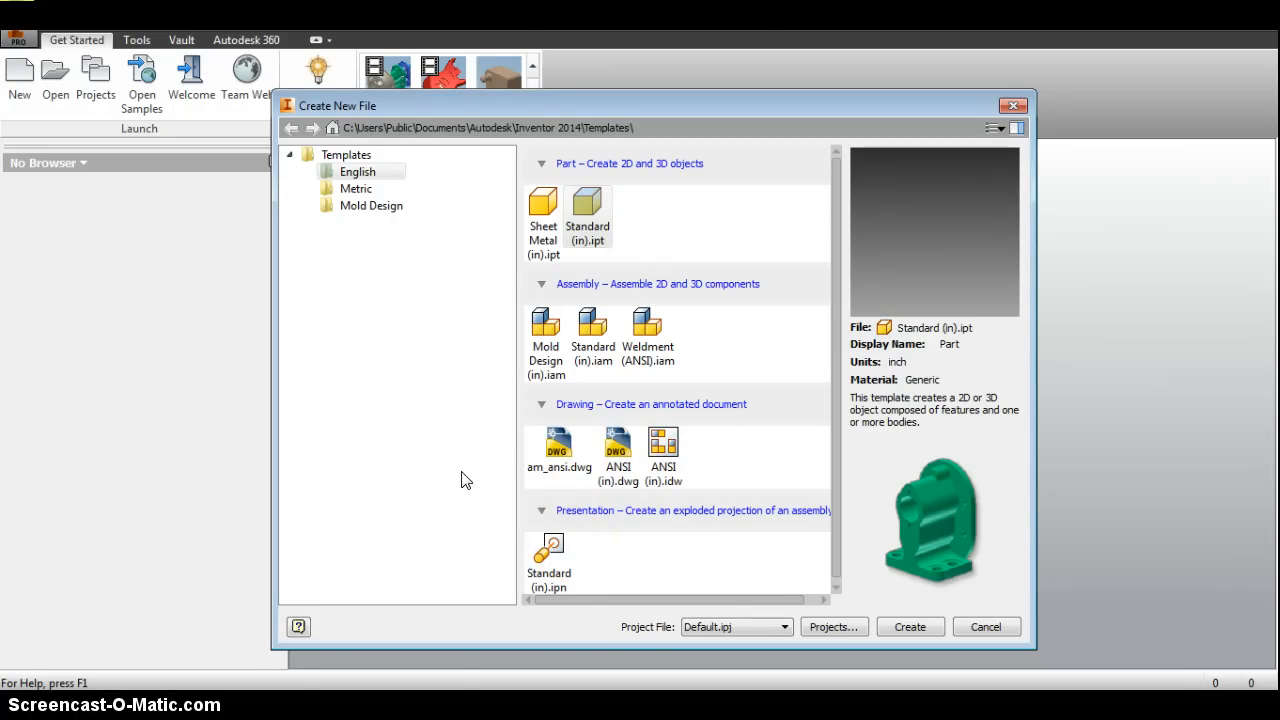
click(590, 203)
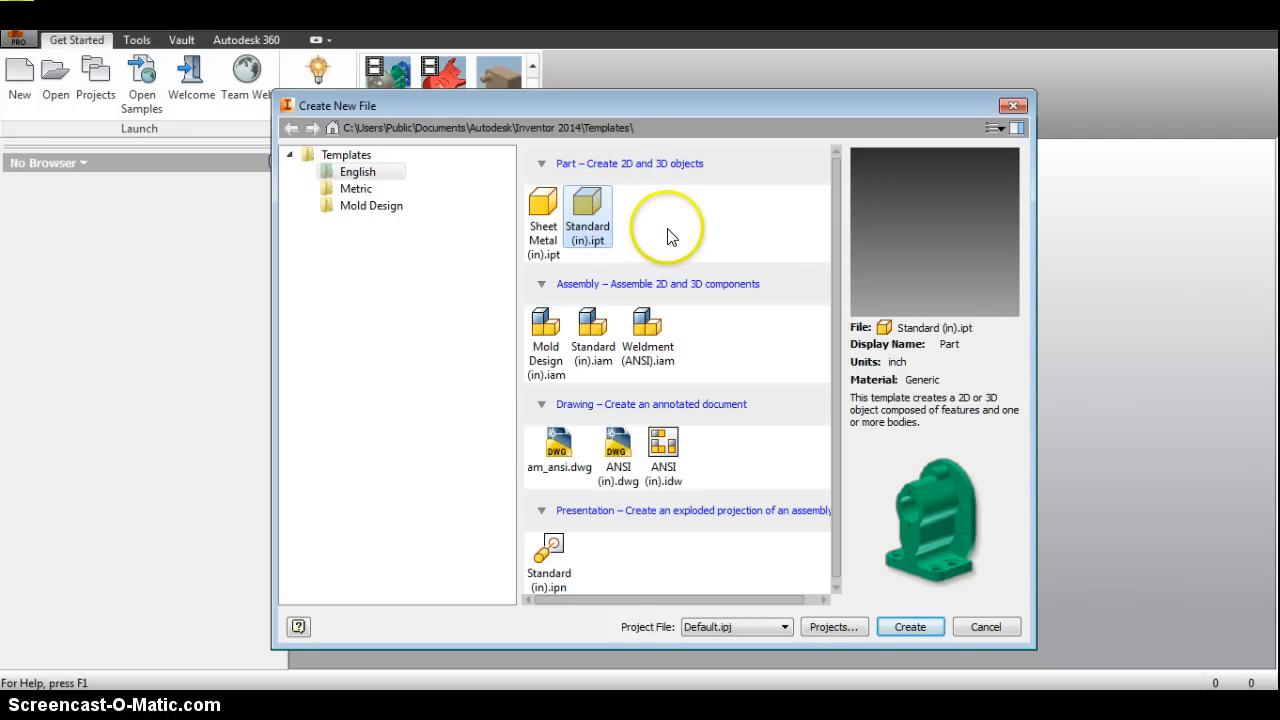
mouse_move(630, 245)
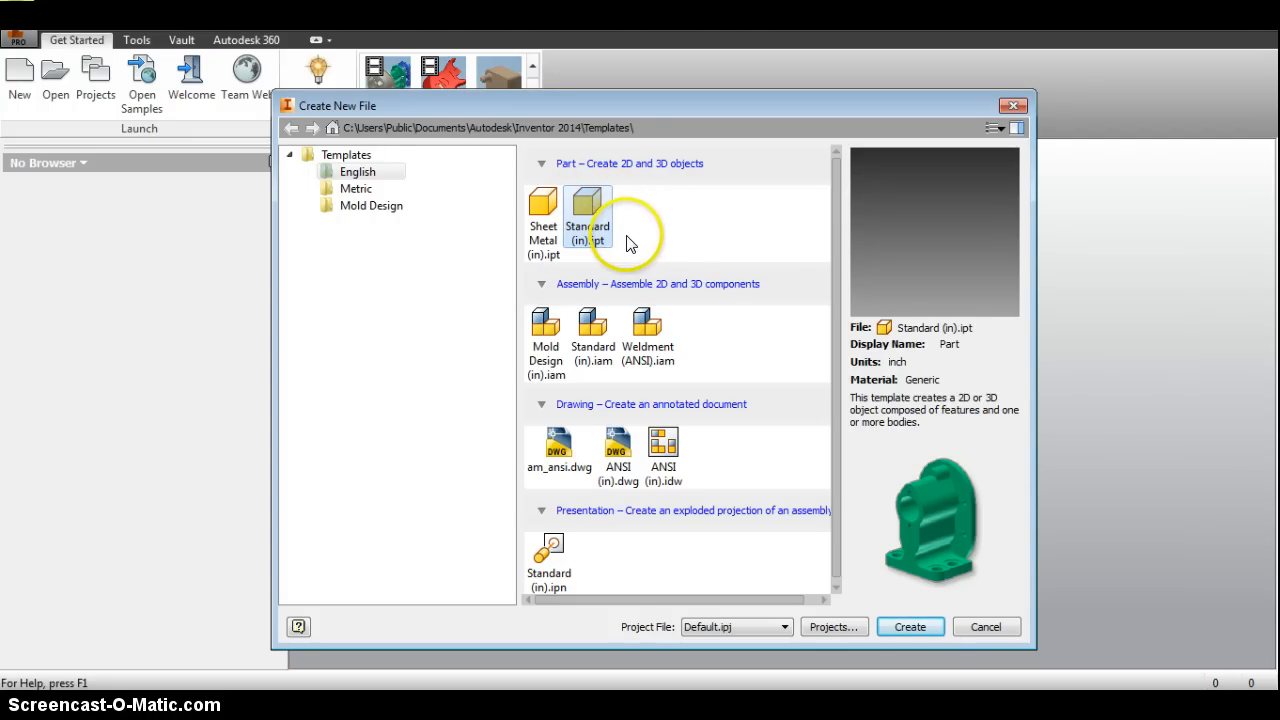
click(909, 627)
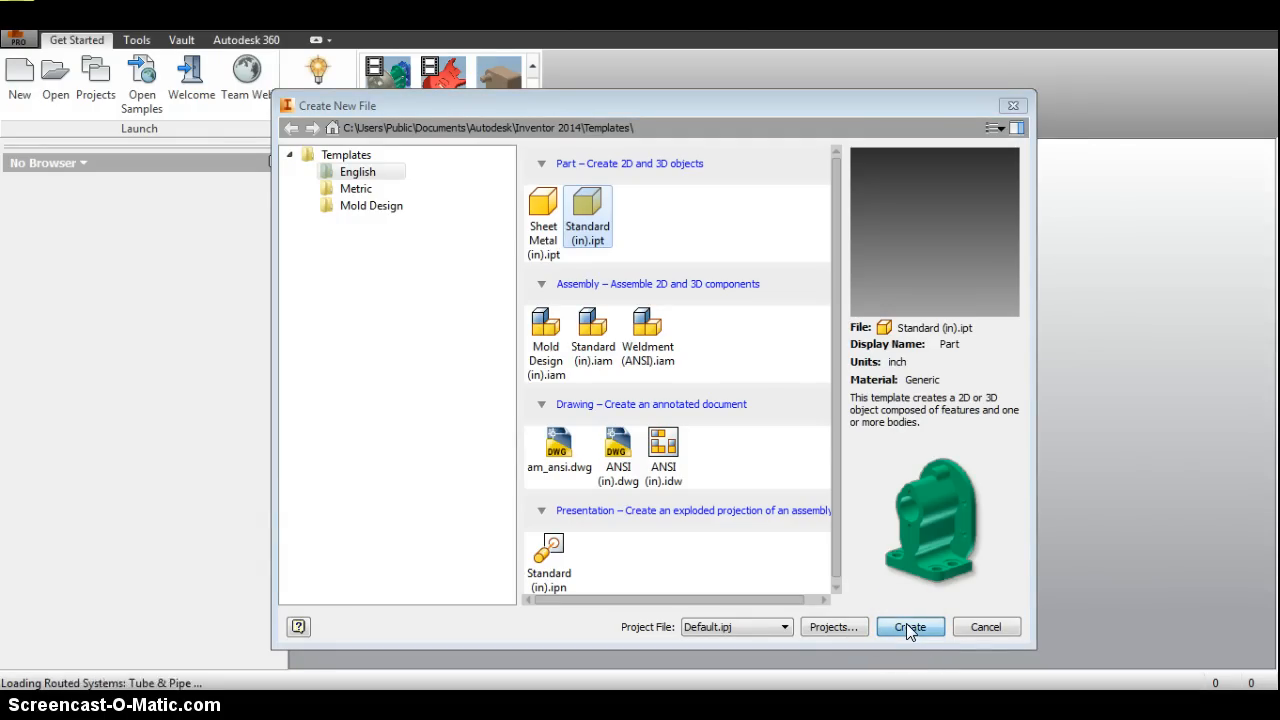
Create Part1 from the Standard (in).ipt template.
click(910, 626)
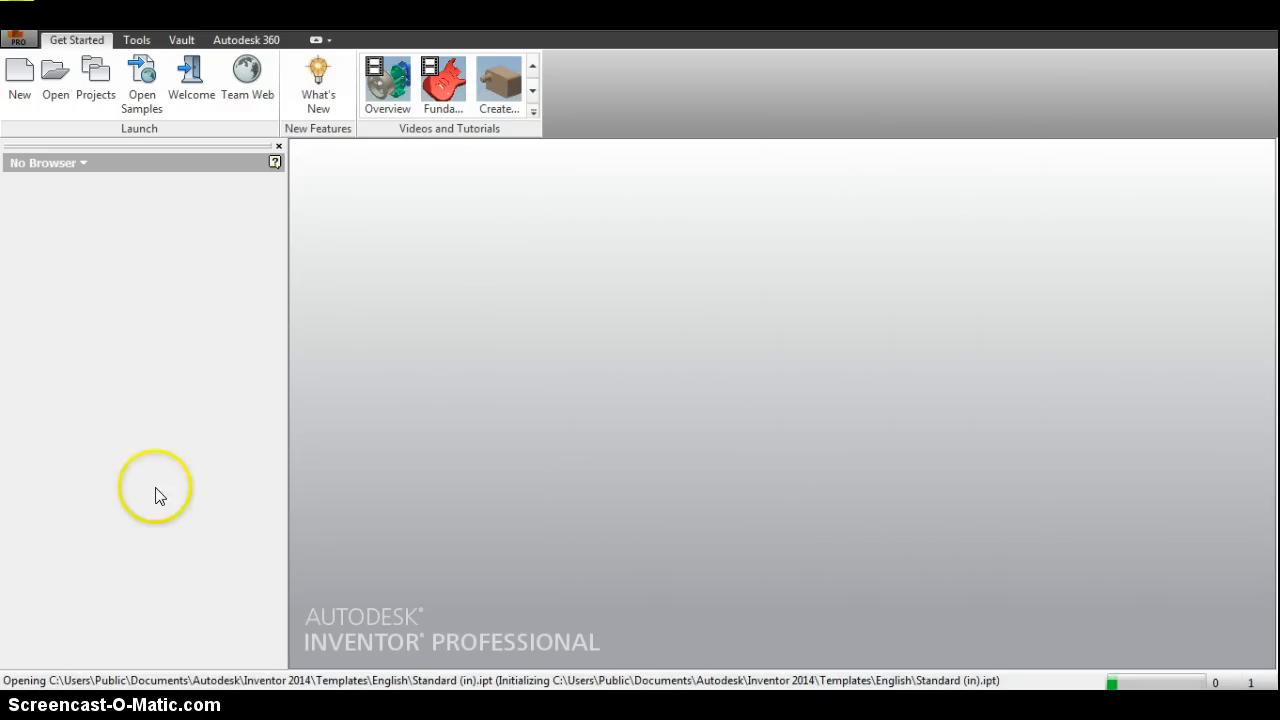
mouse_move(86, 423)
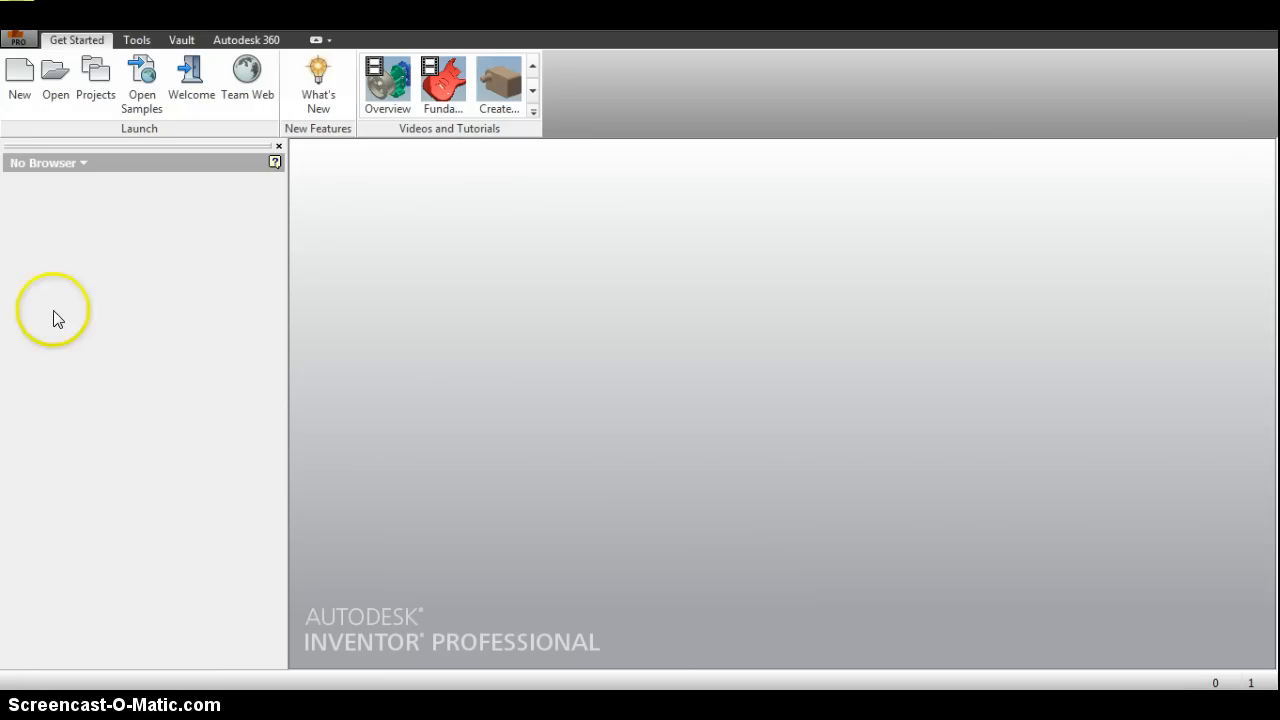
click(16, 70)
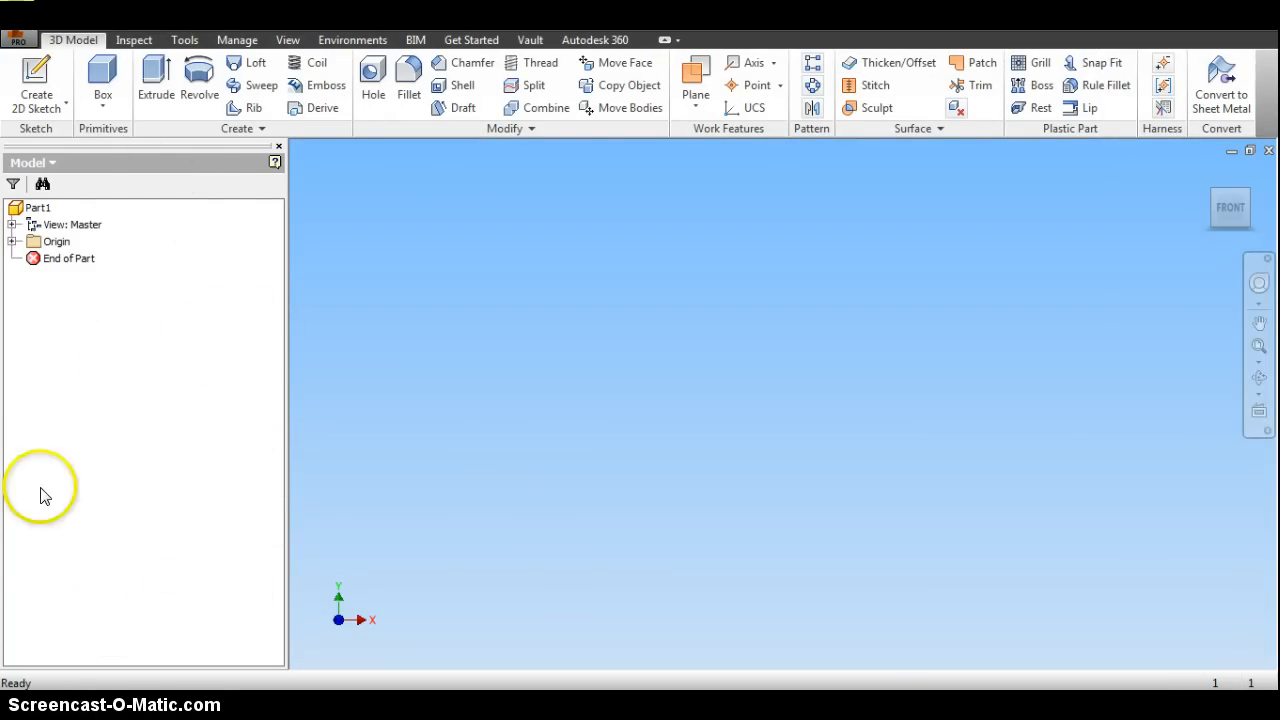
mouse_move(107, 390)
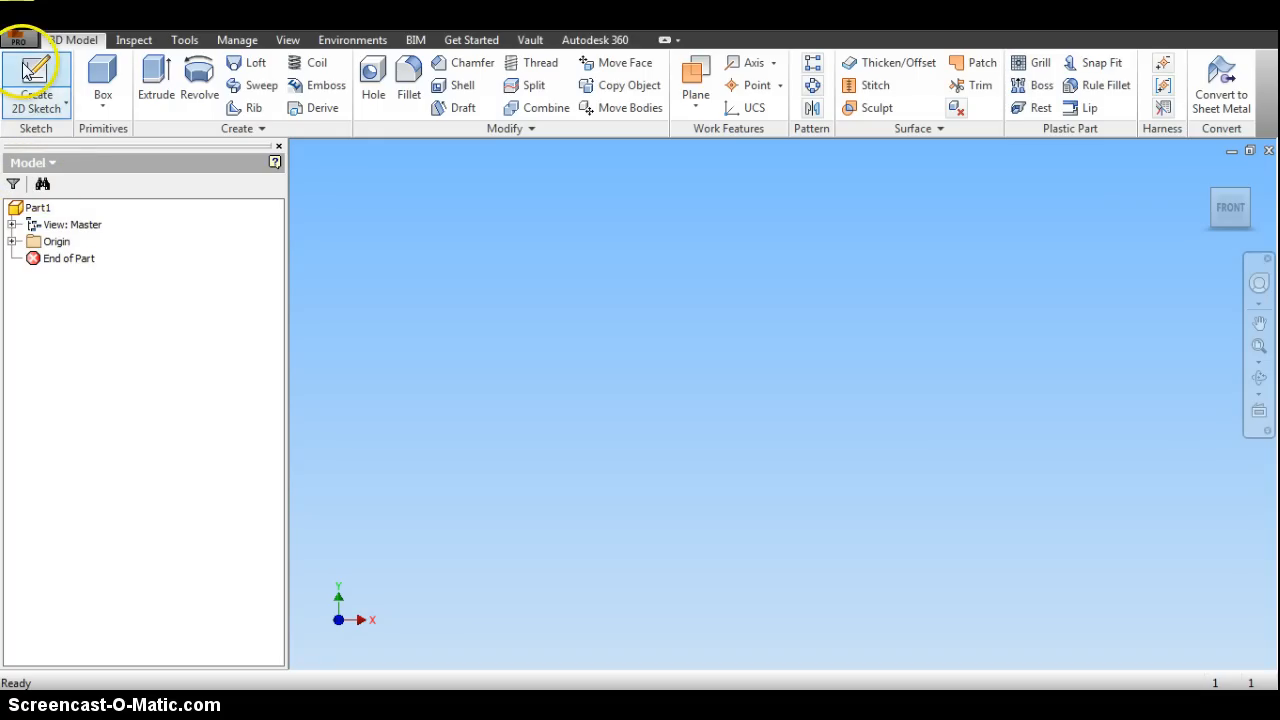
mouse_move(38, 72)
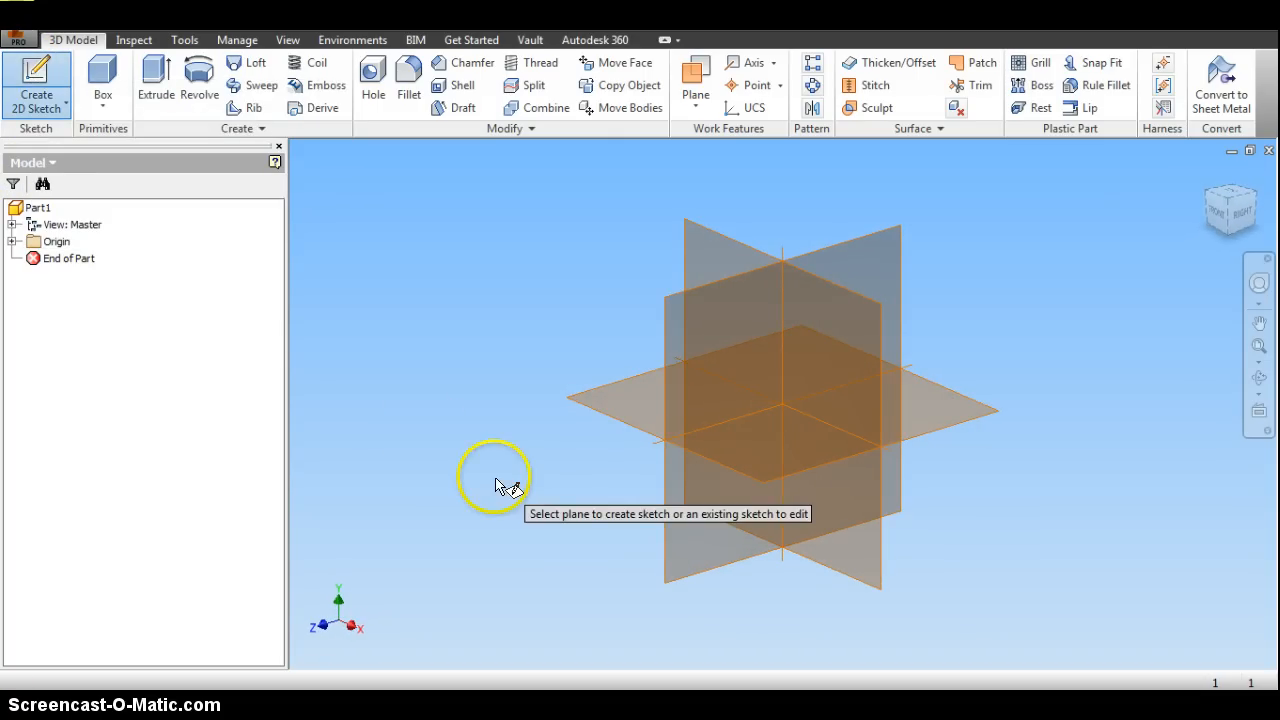
mouse_move(502, 483)
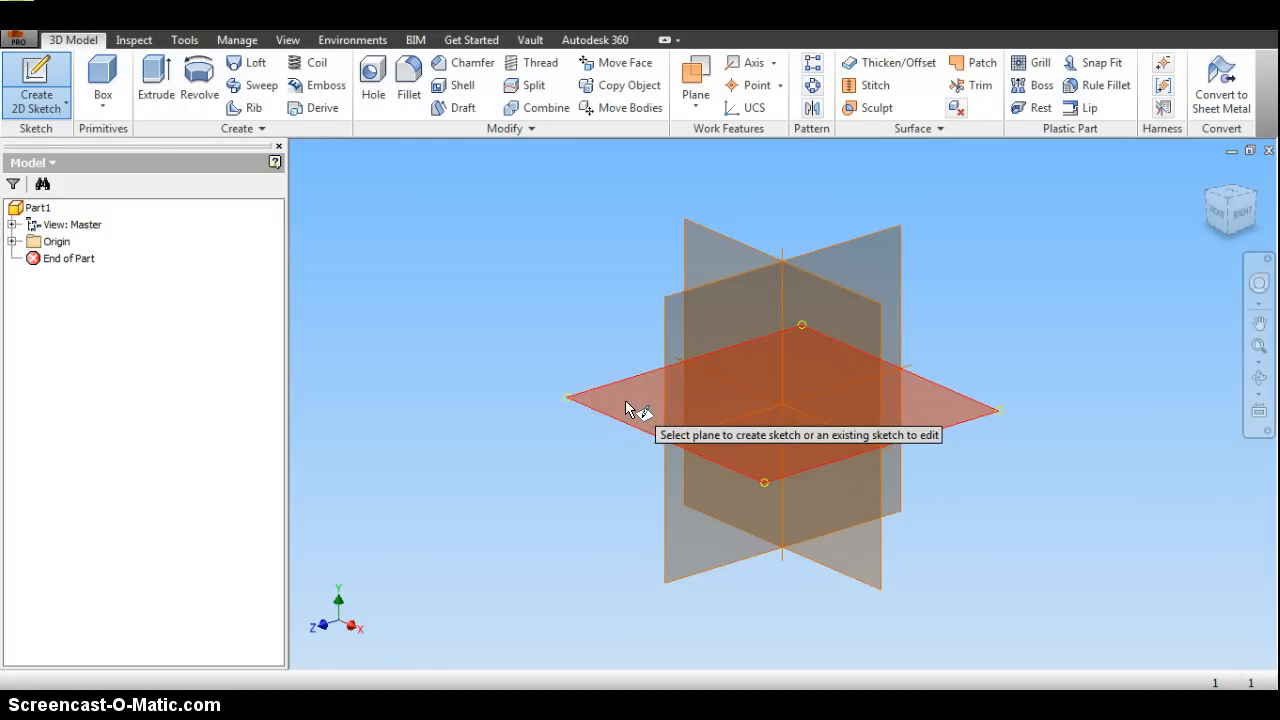
mouse_move(835, 392)
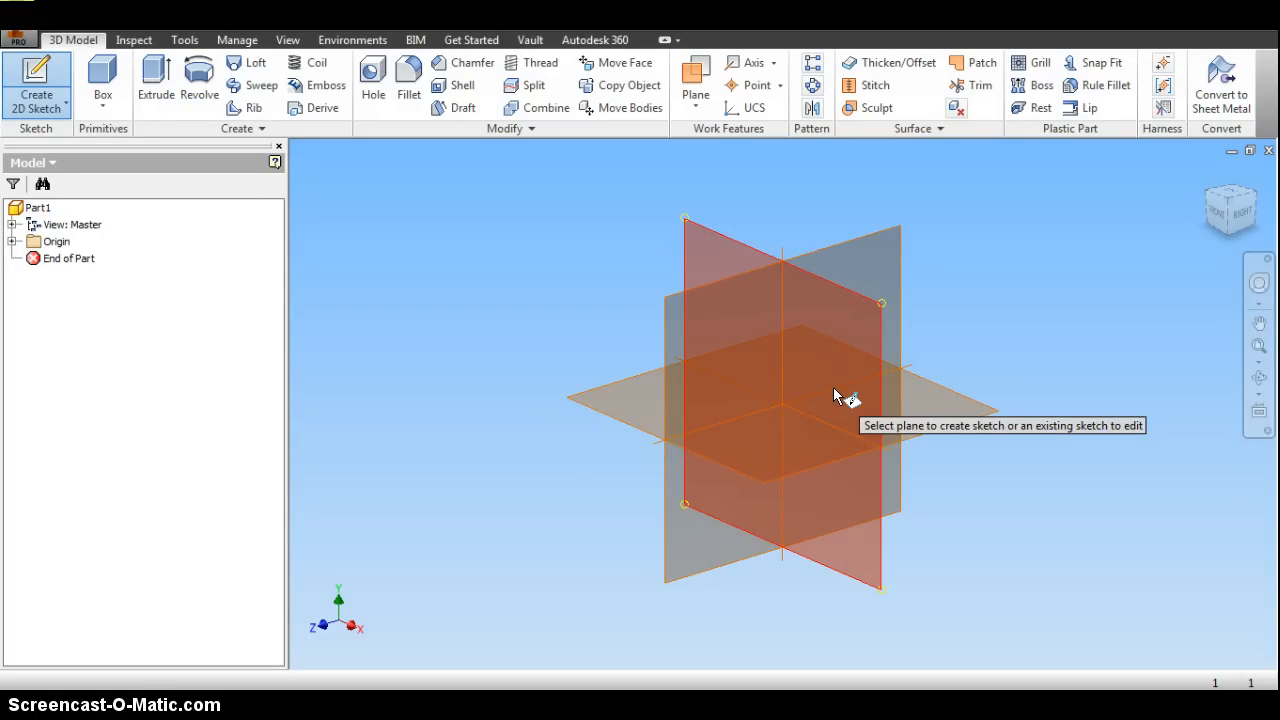
mouse_move(860, 350)
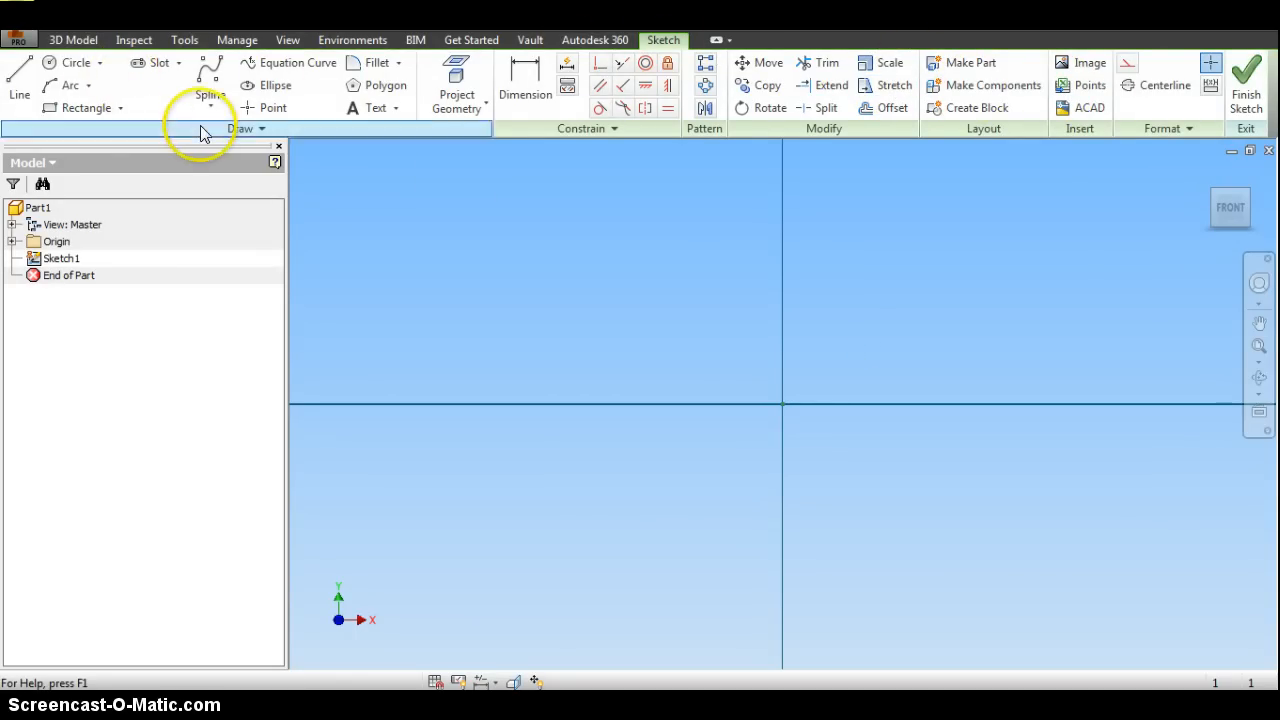
mouse_move(237, 139)
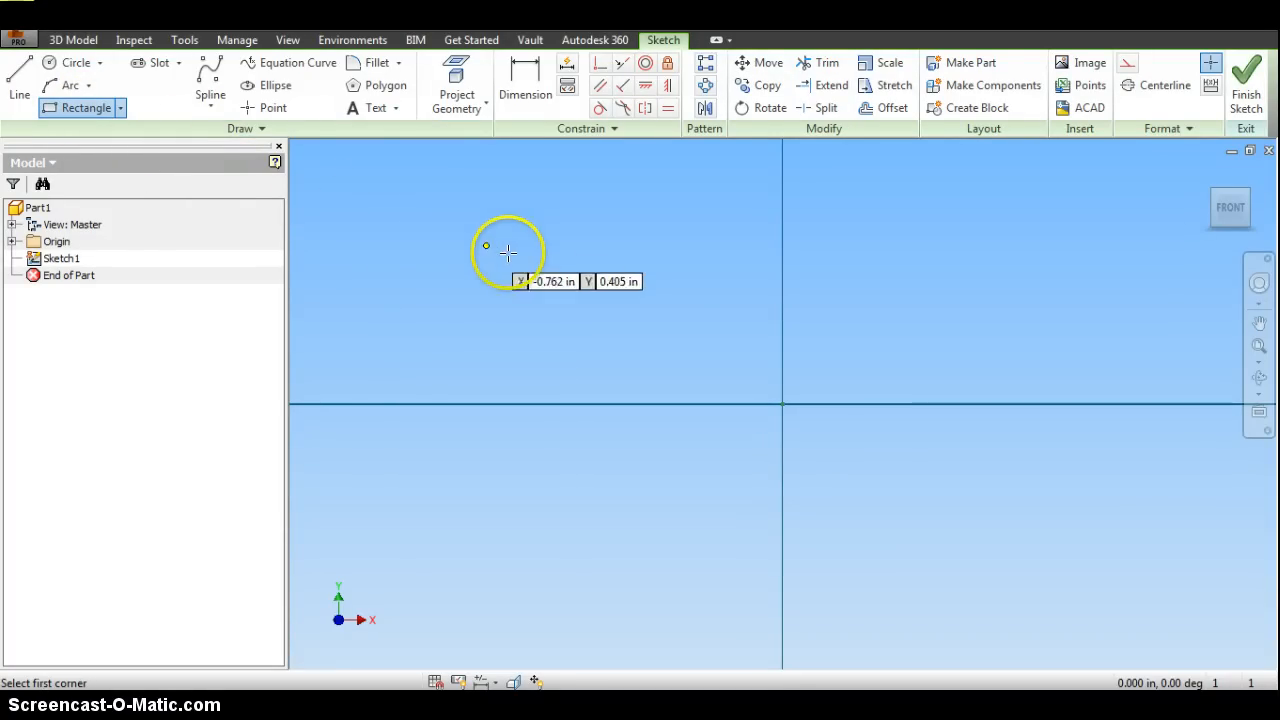
mouse_move(563, 261)
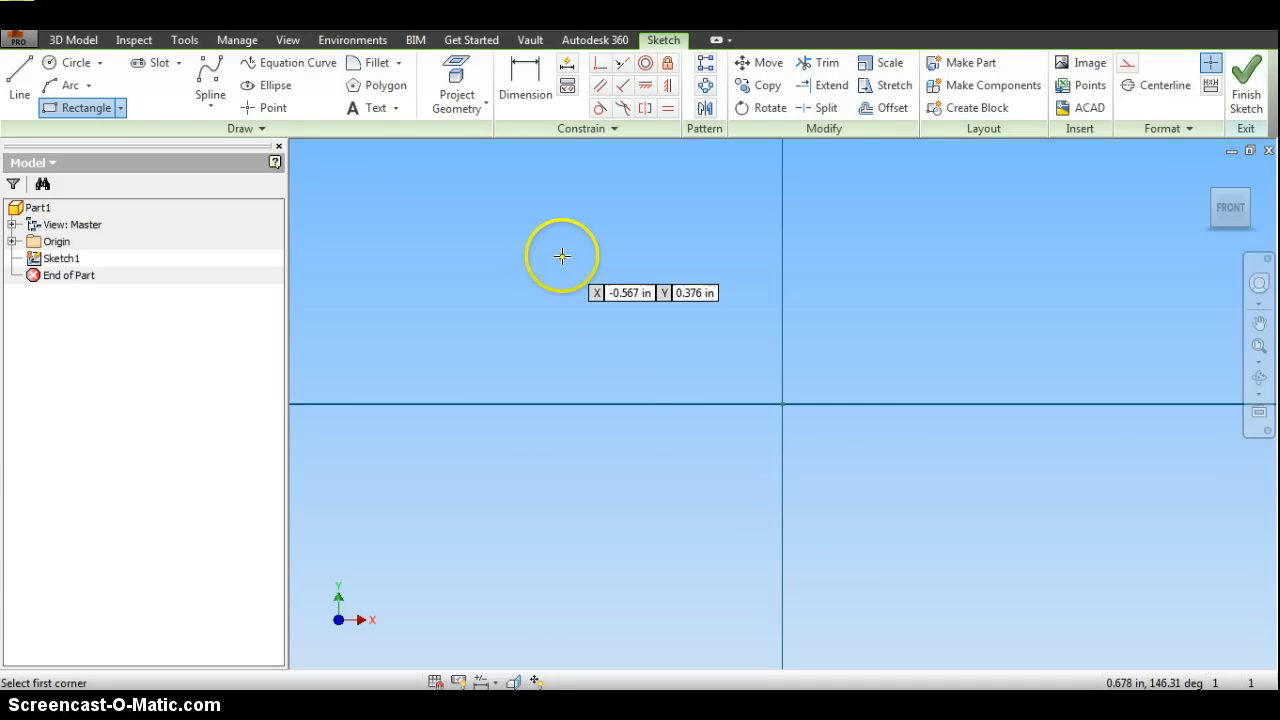
mouse_move(561, 262)
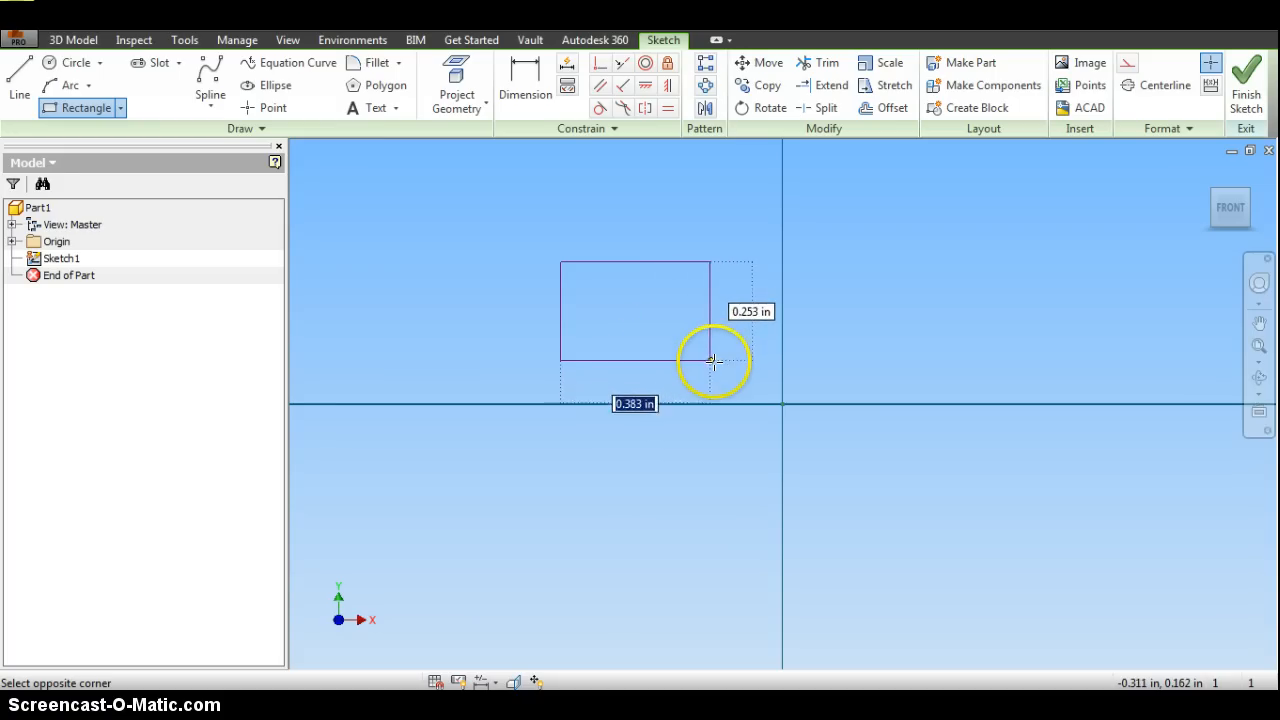
Drag a two-point rectangle about 1.000 inch tall across the sketch origin.
drag(713, 361, 743, 452)
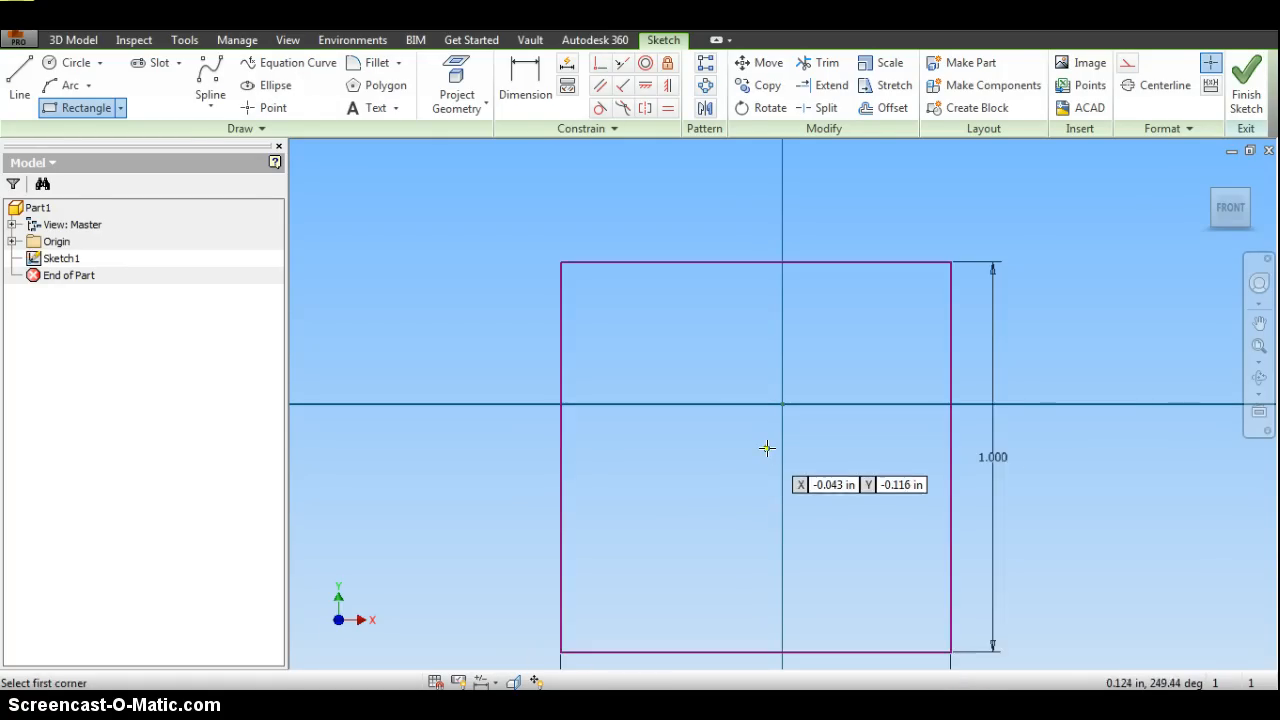
mouse_move(1042, 547)
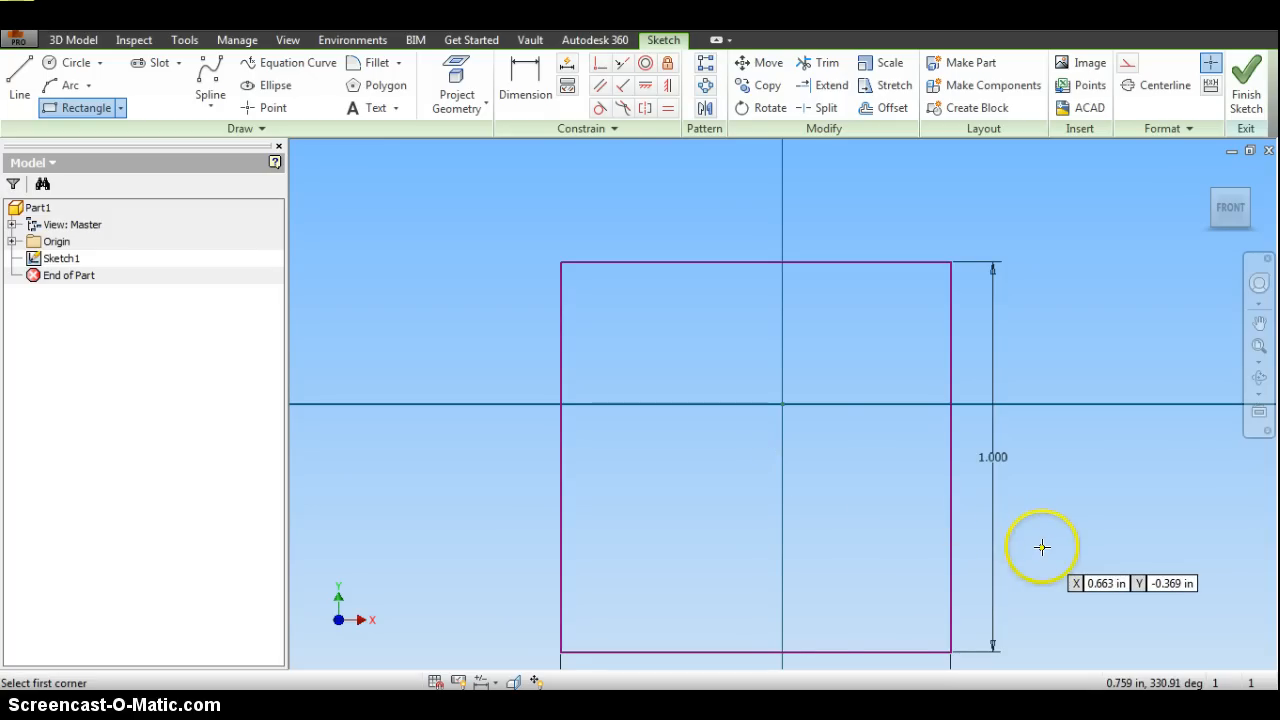
mouse_move(1069, 538)
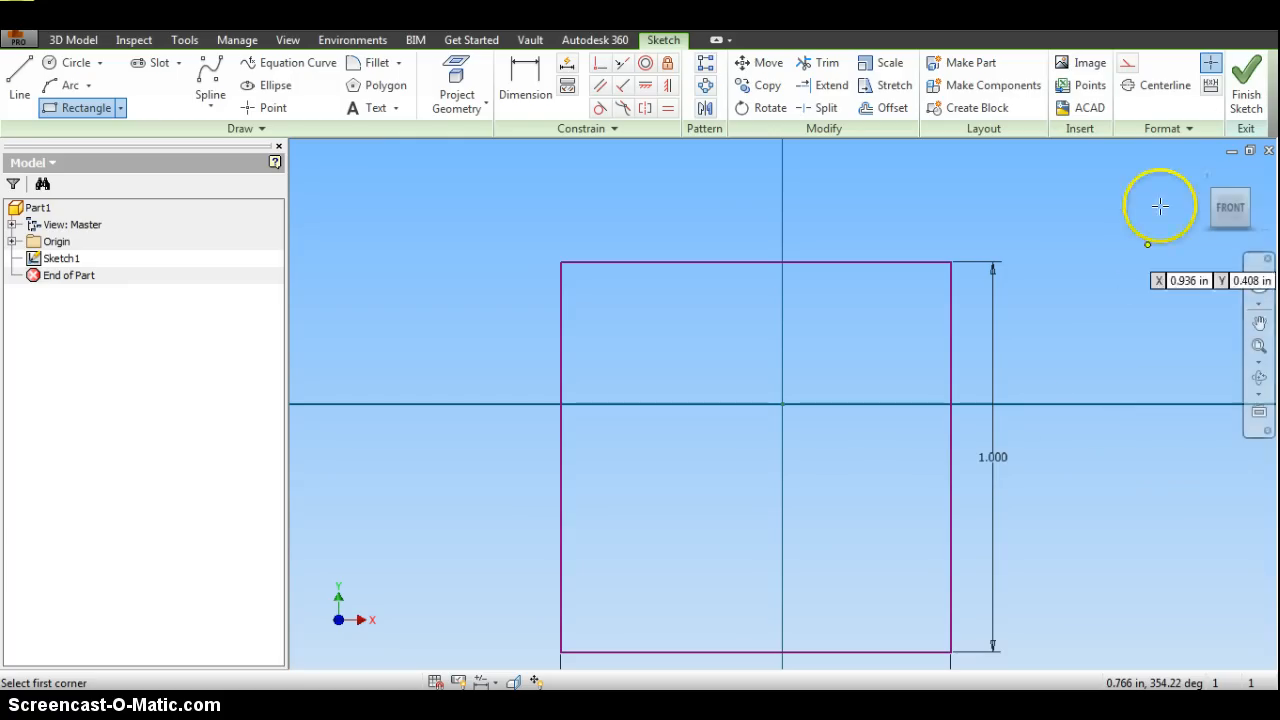
mouse_move(1247, 78)
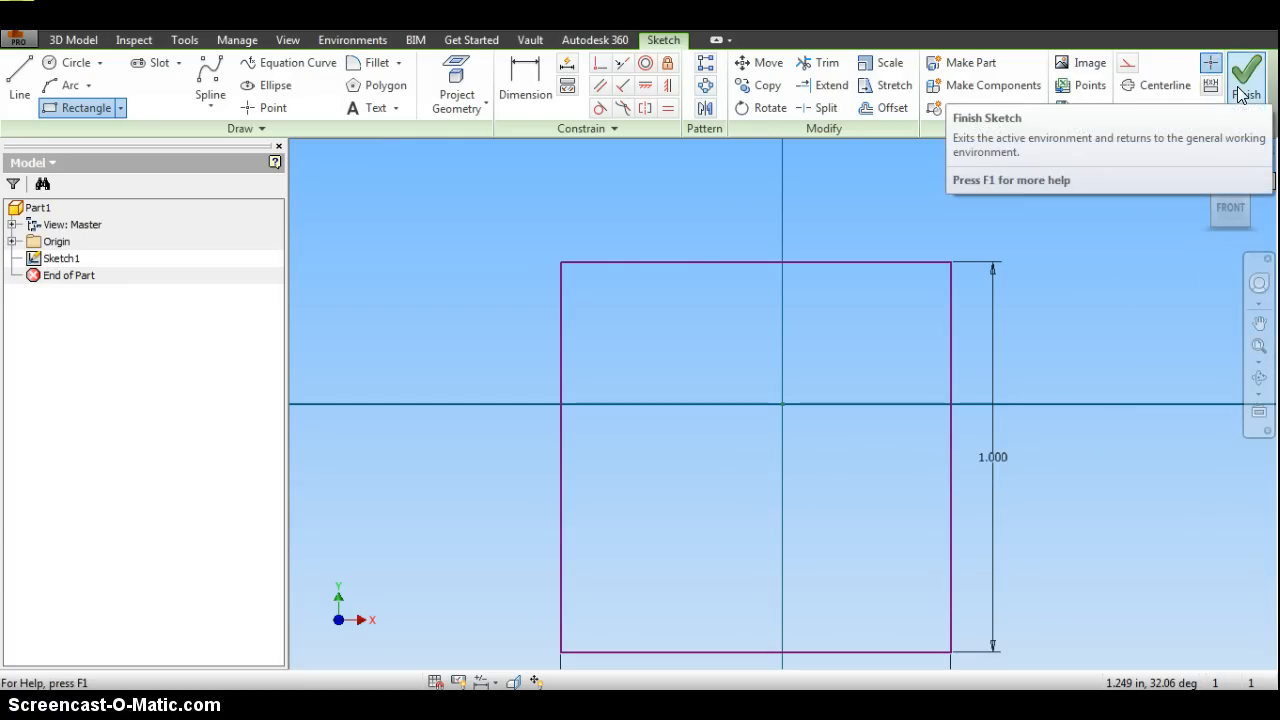
mouse_move(1247, 72)
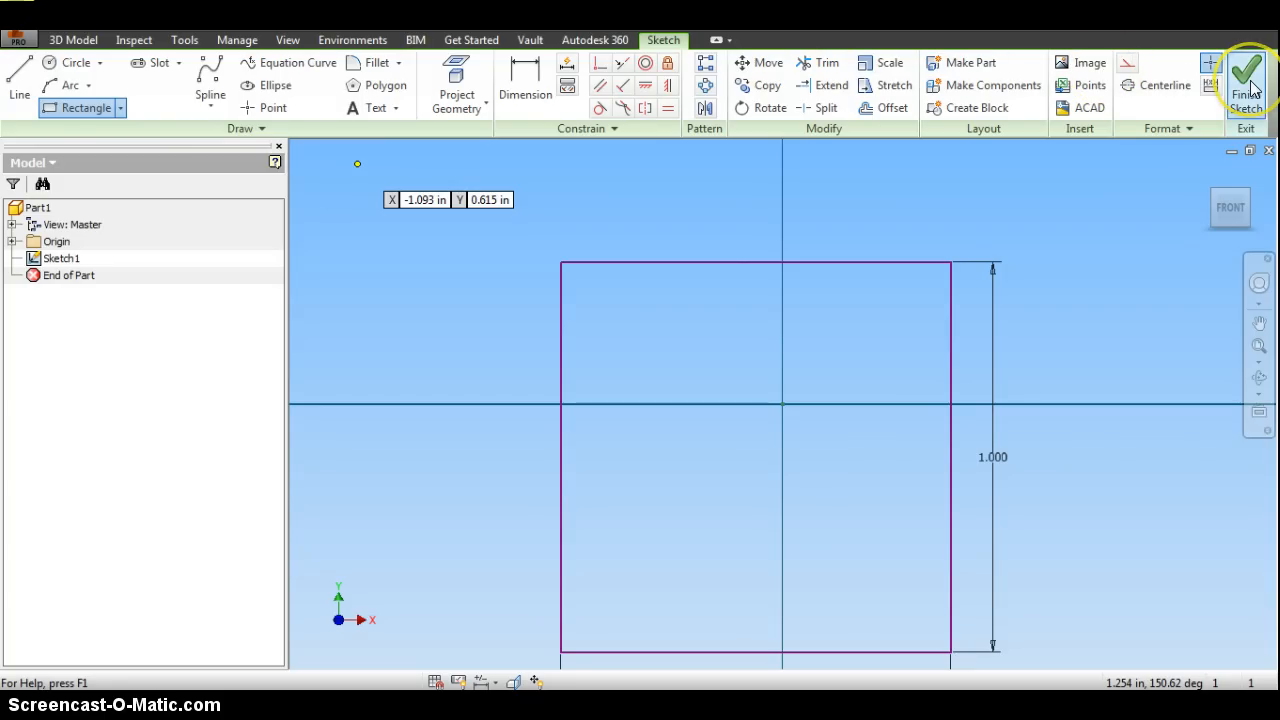
mouse_move(1245, 75)
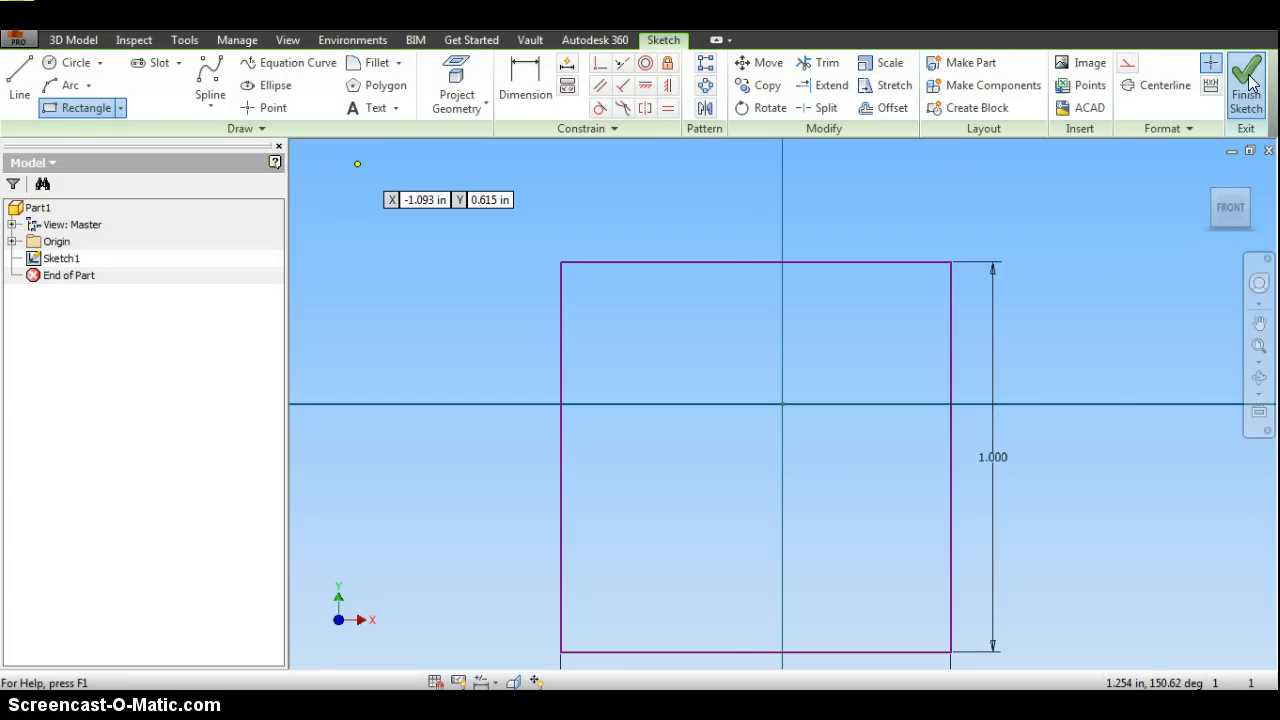
Finish Sketch1 and return to the 3D part environment.
click(1245, 75)
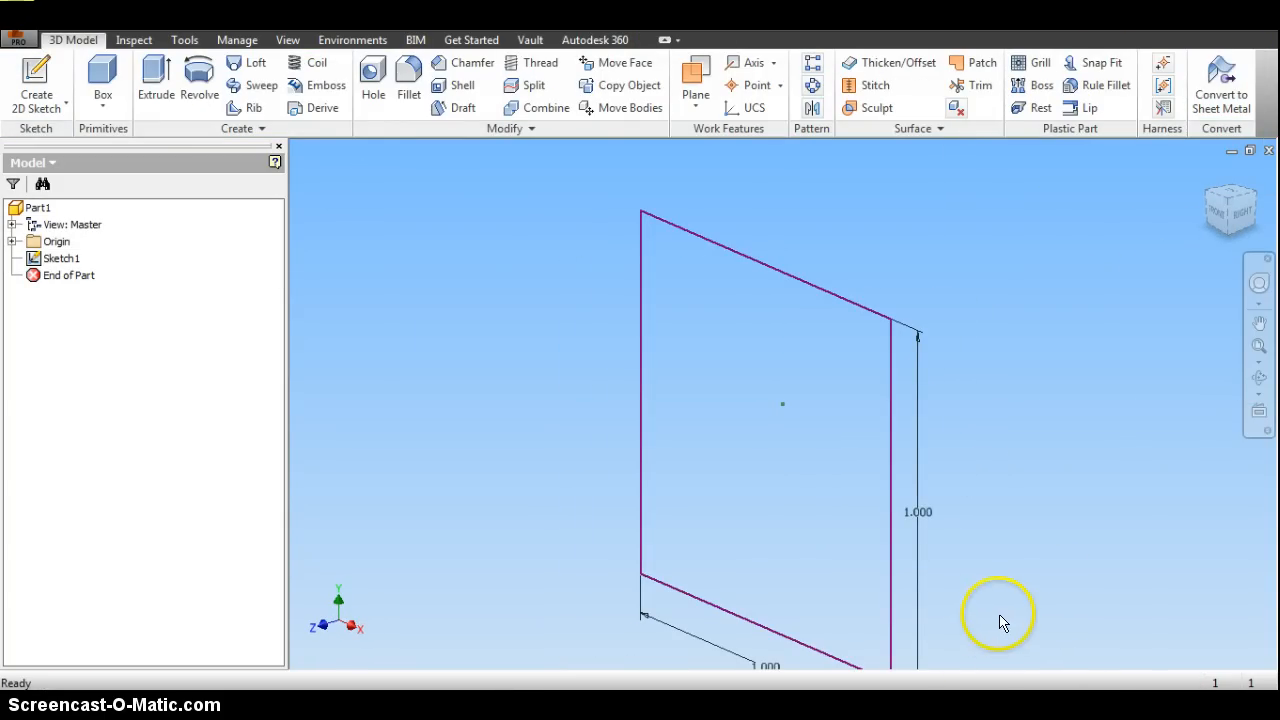
mouse_move(1014, 616)
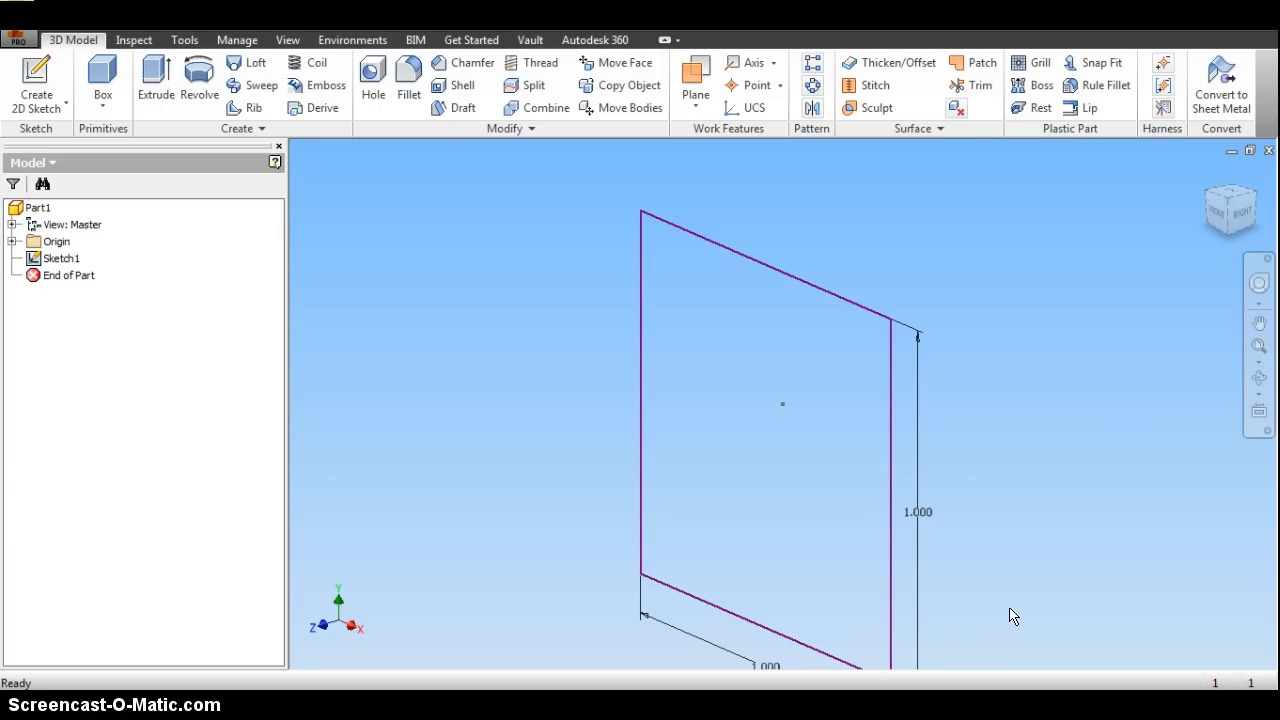
mouse_move(1182, 320)
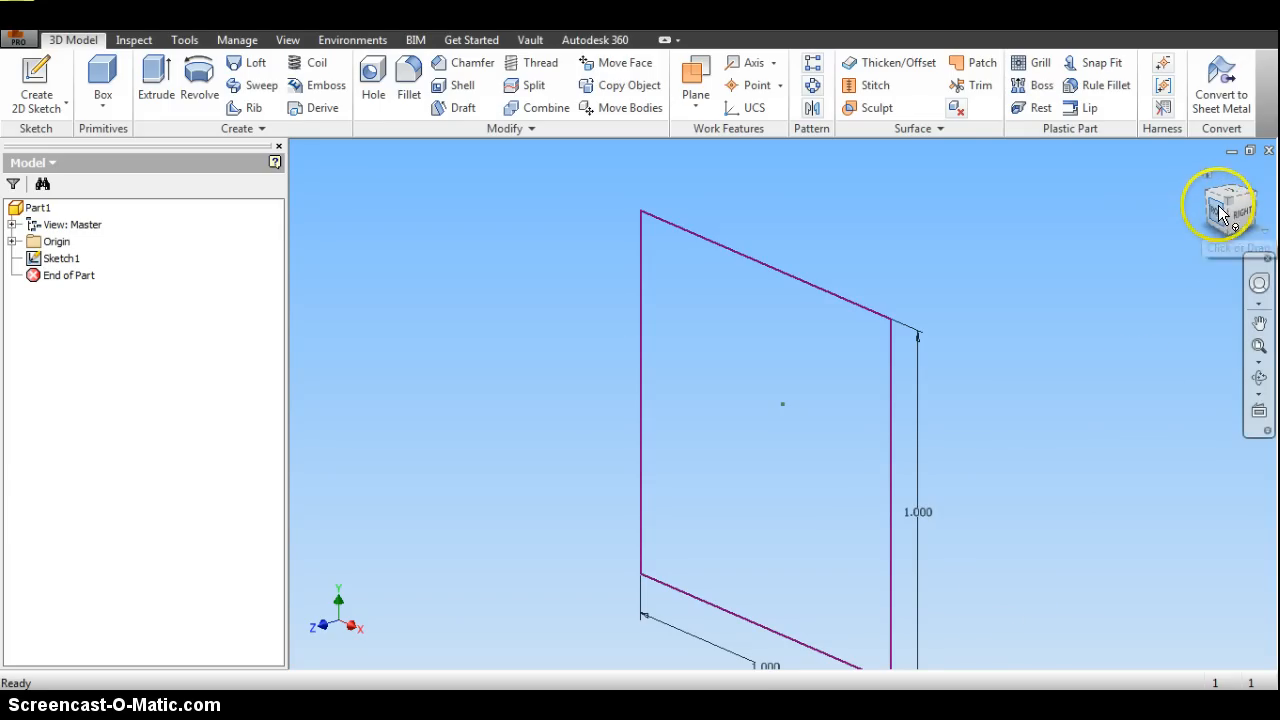
mouse_move(1210, 195)
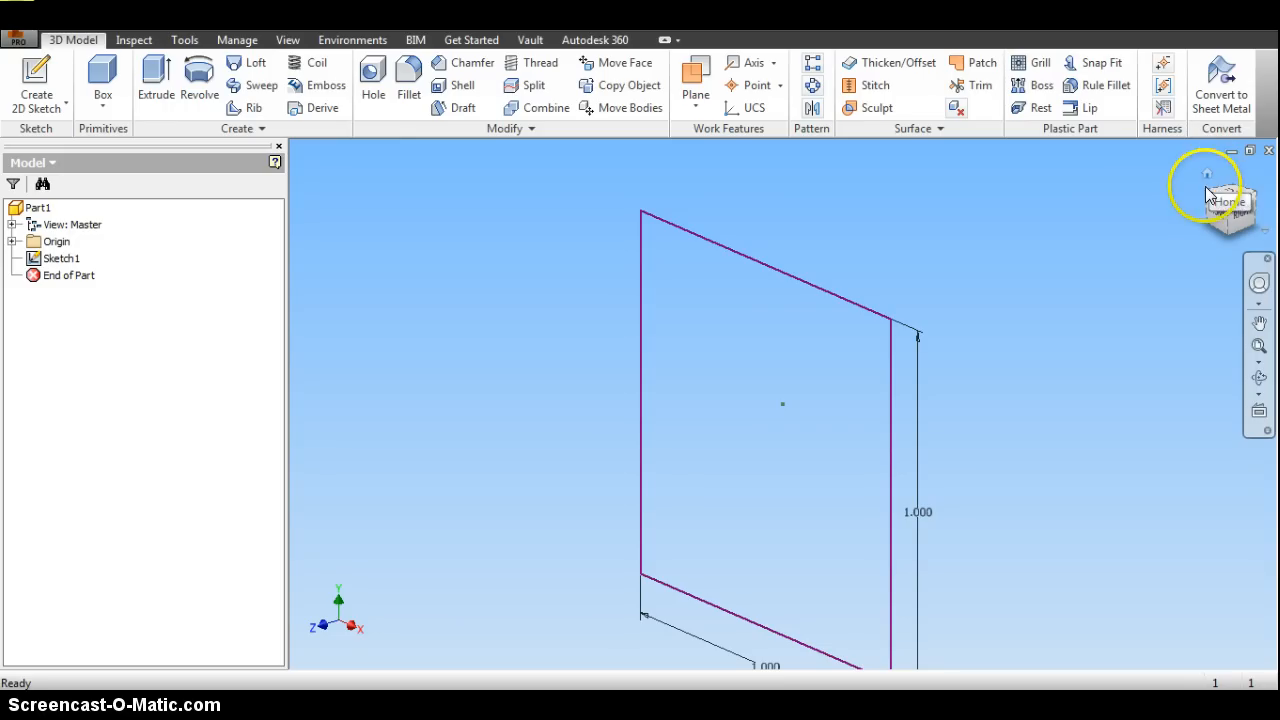
mouse_move(1222, 181)
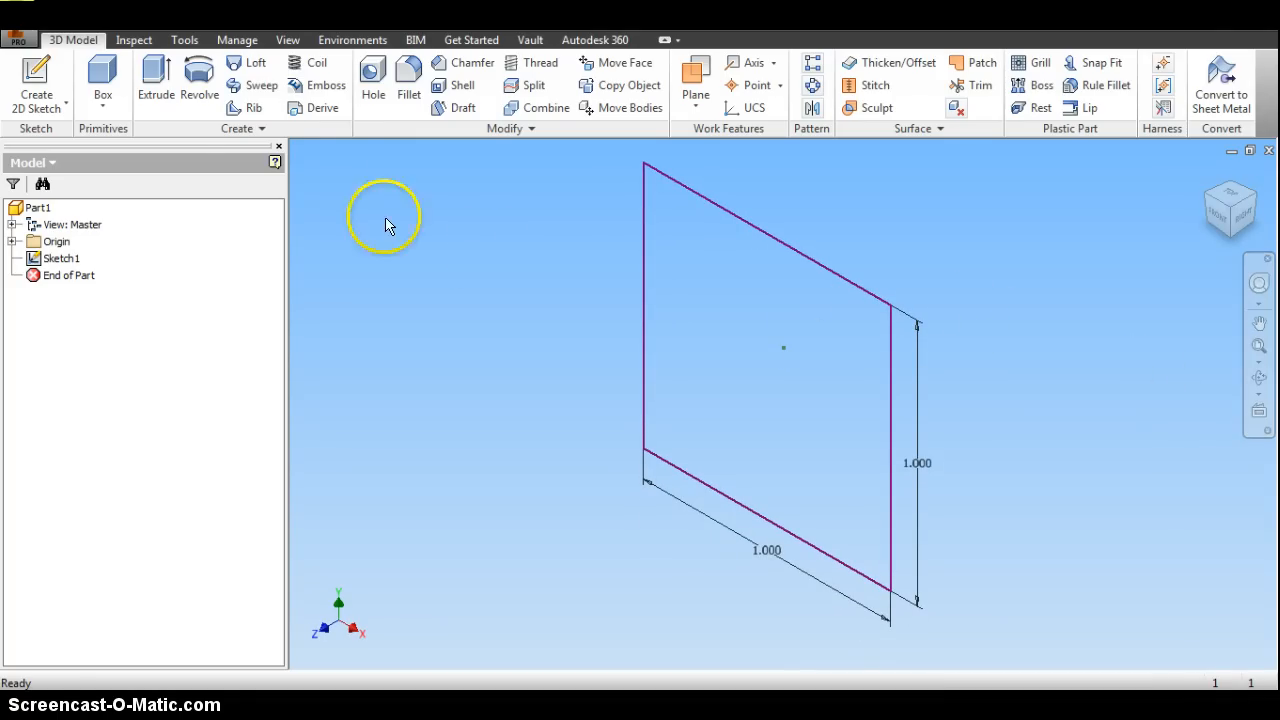
mouse_move(156, 78)
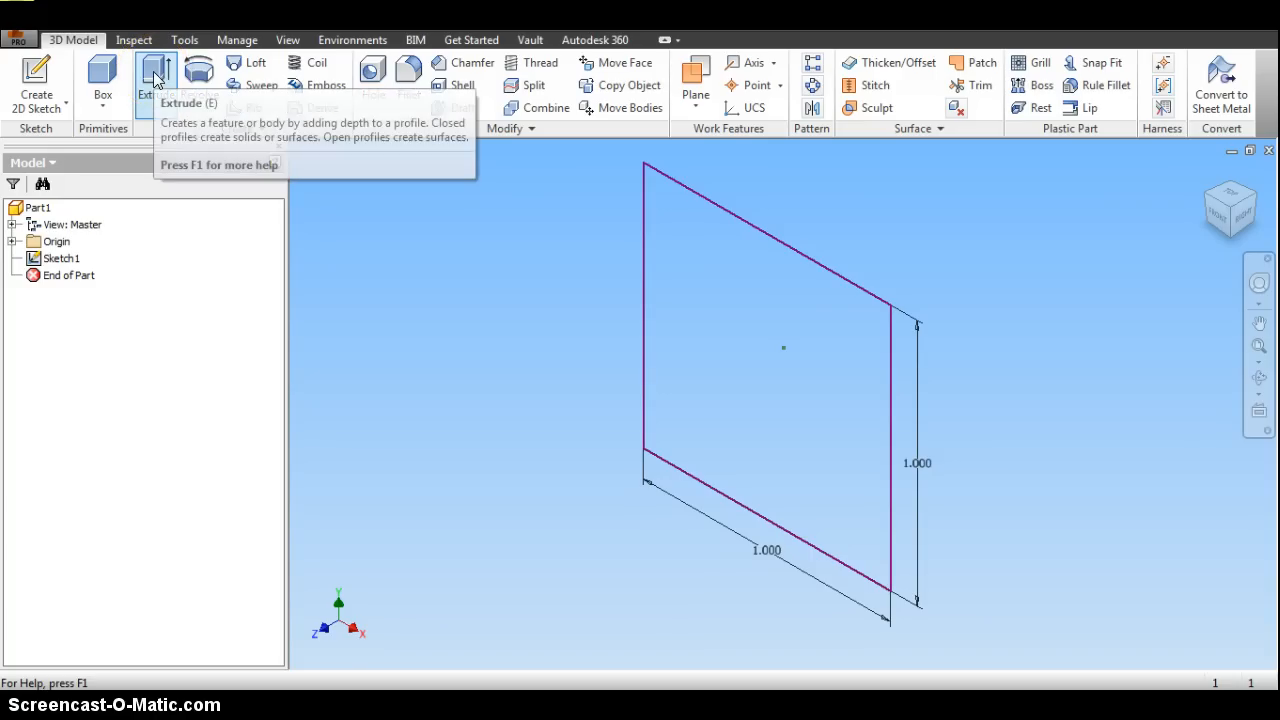
Extrude the square profile 1 in to create Extrusion1.
click(155, 75)
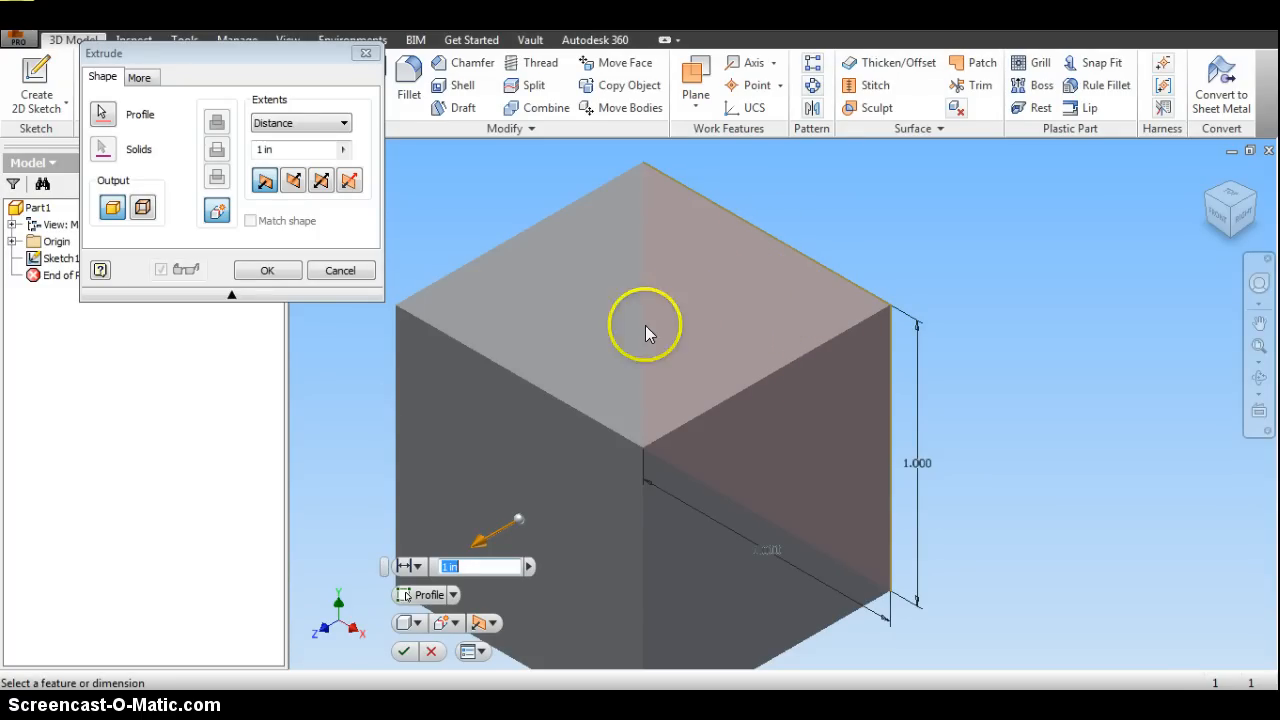
mouse_move(490, 396)
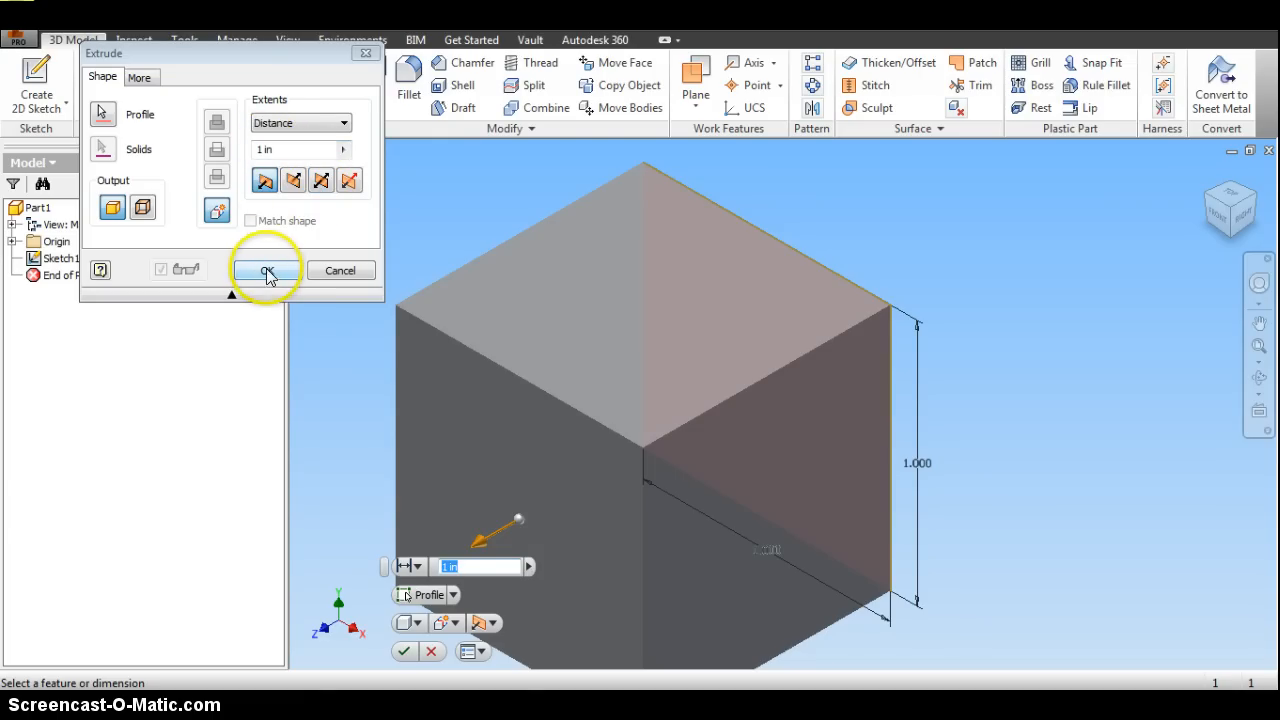
click(263, 270)
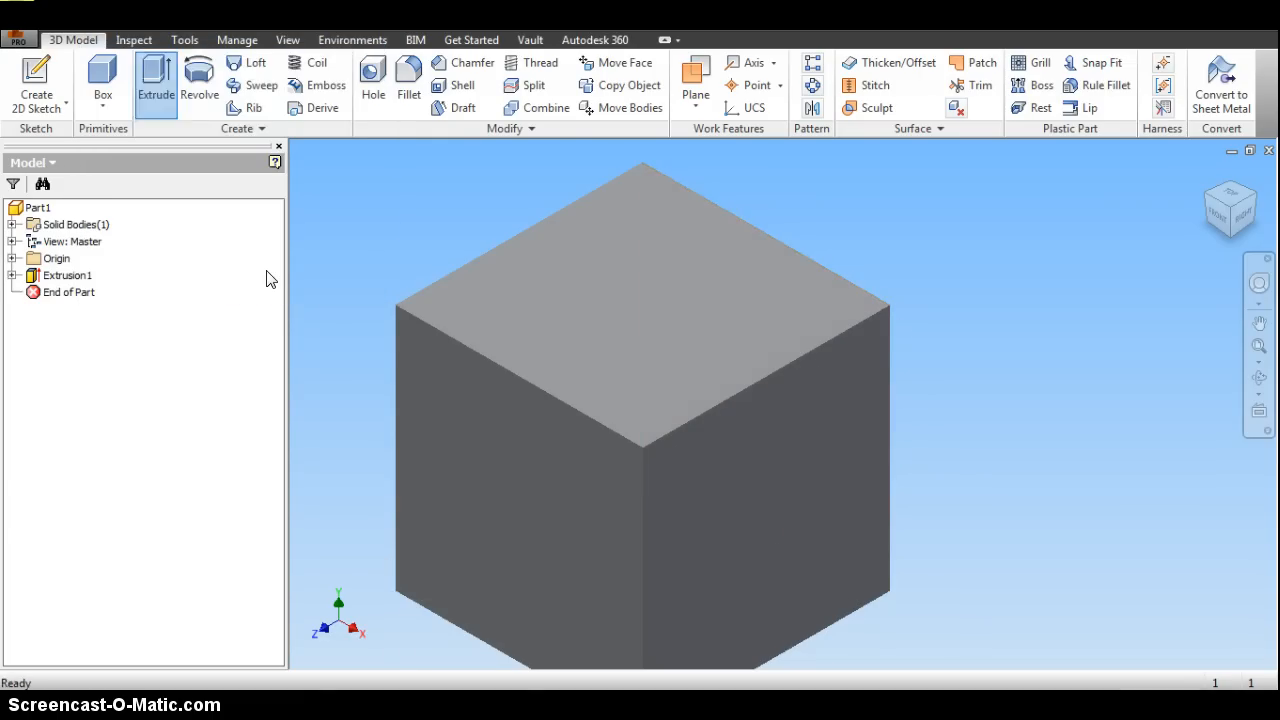
mouse_move(1200, 218)
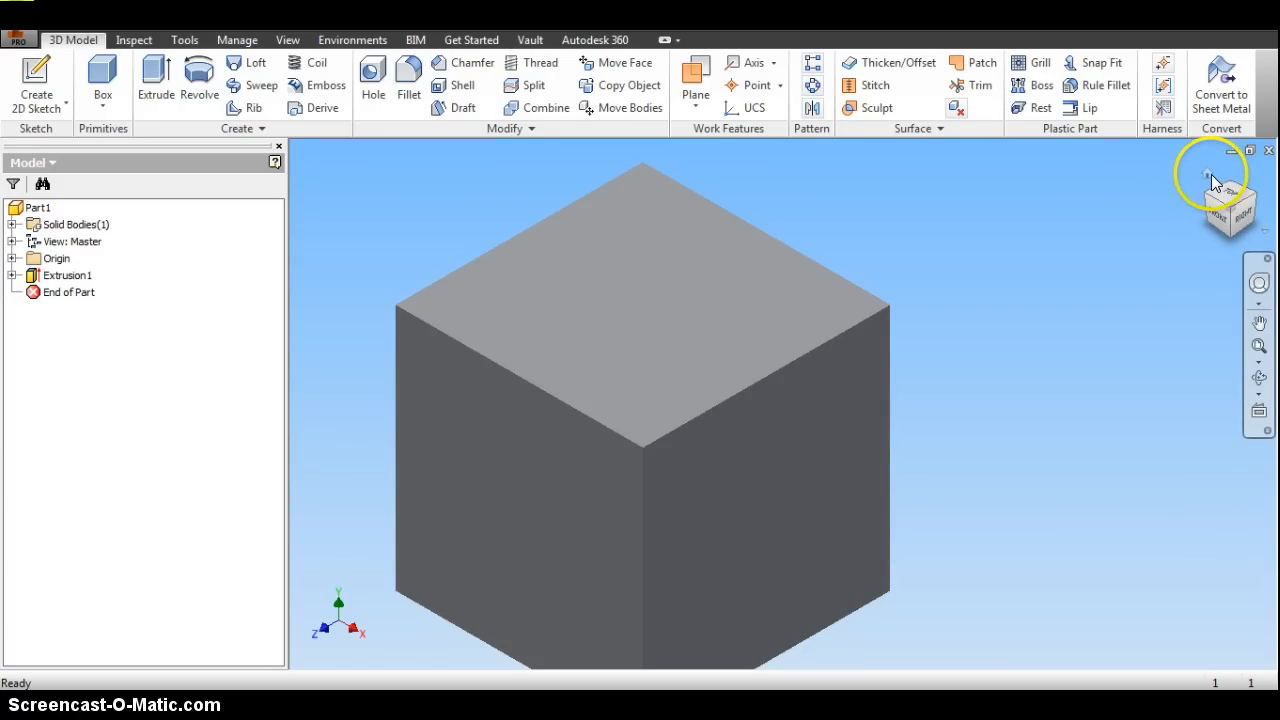
mouse_move(1211, 182)
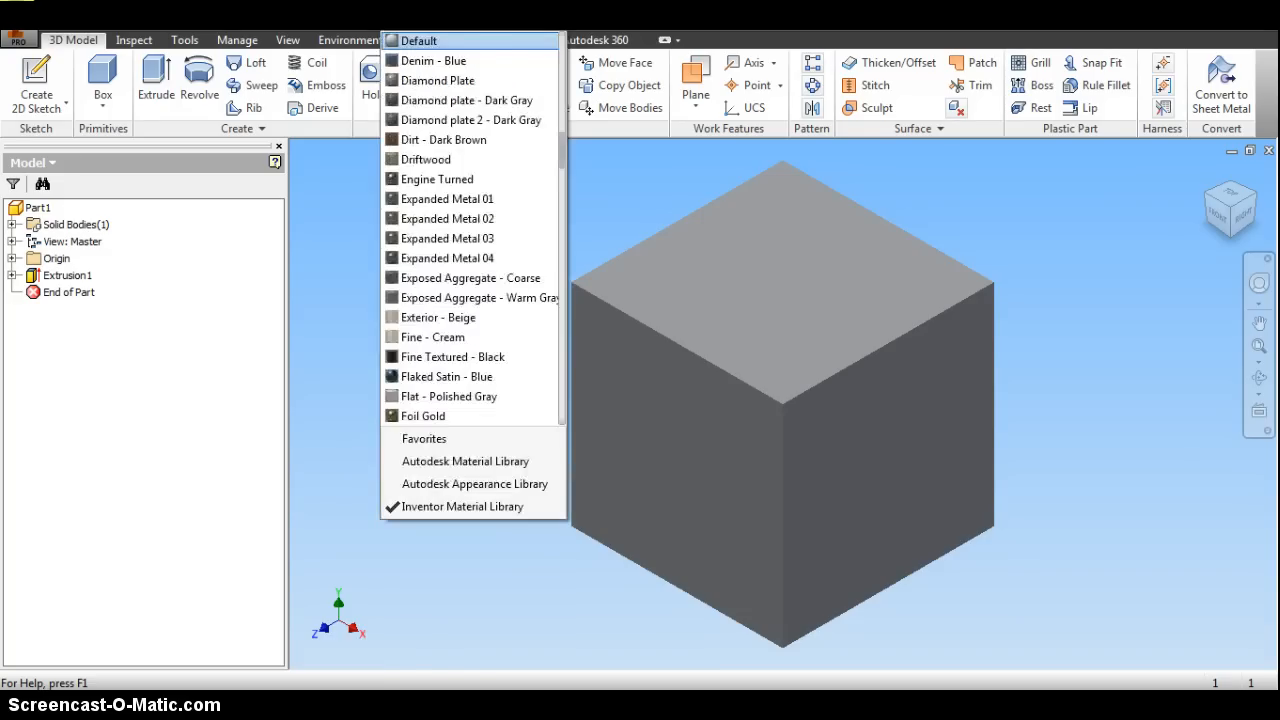
mouse_move(415, 300)
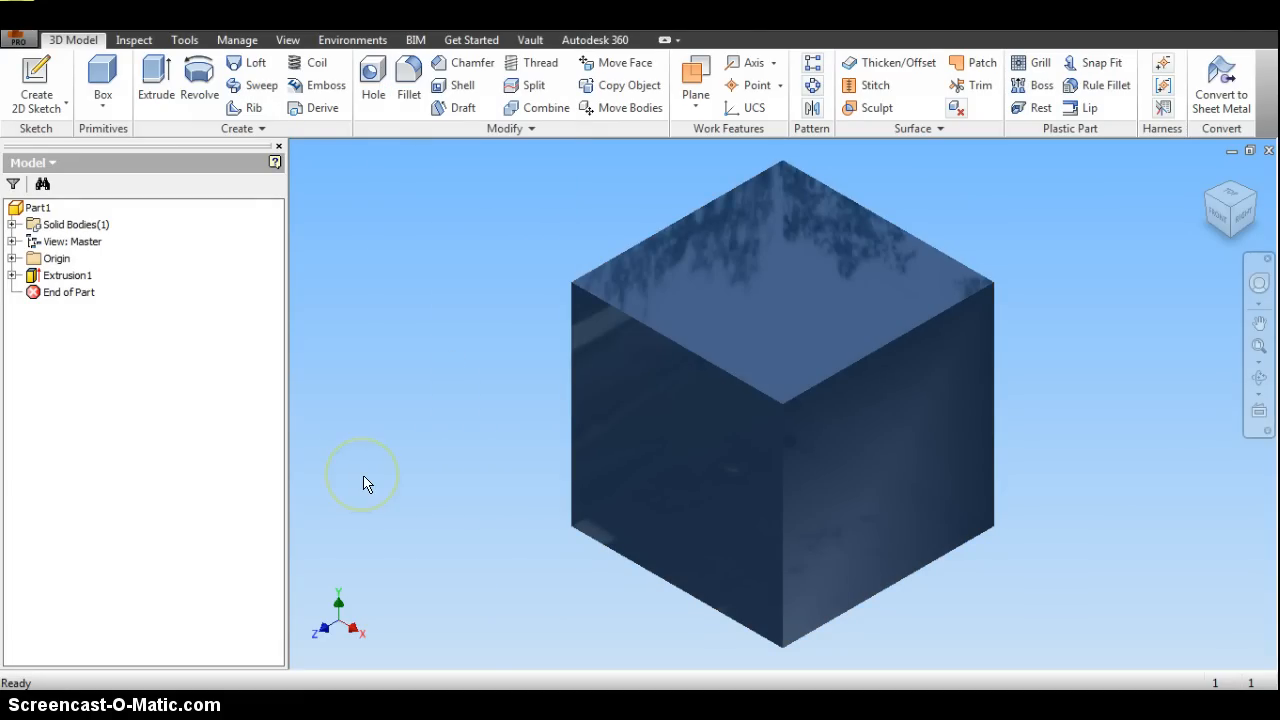
mouse_move(368, 485)
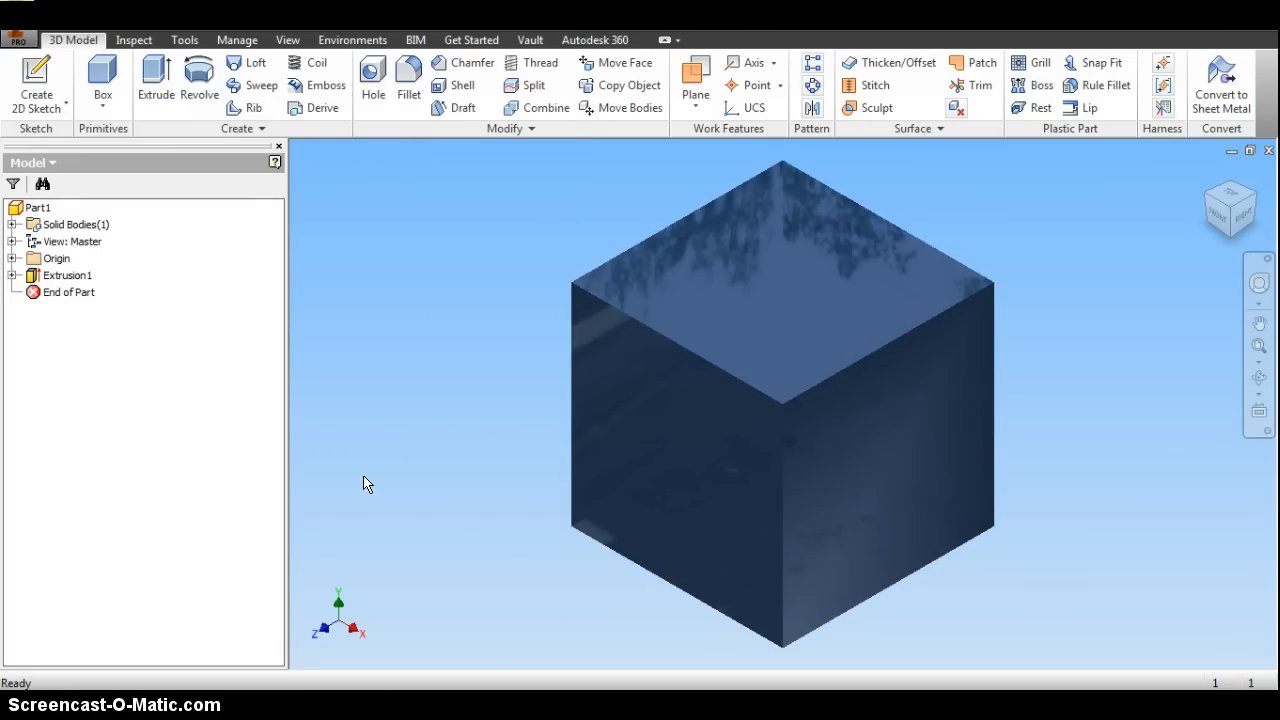